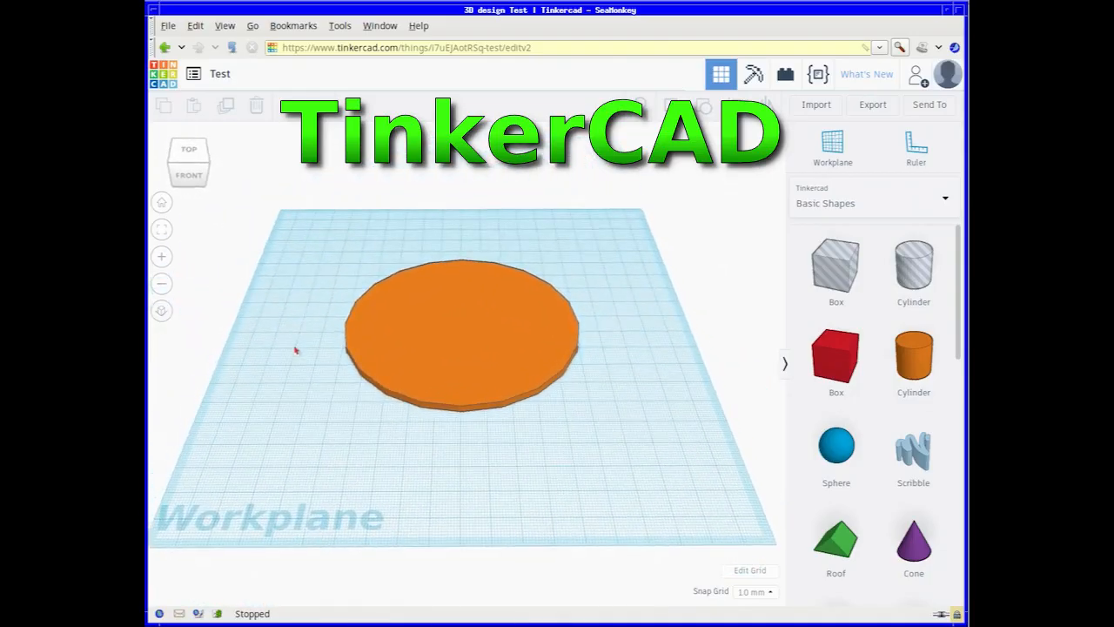
# - Launch FreeCAD and arrive at the start screen with an empty Combo View
pyautogui.click(496, 356)
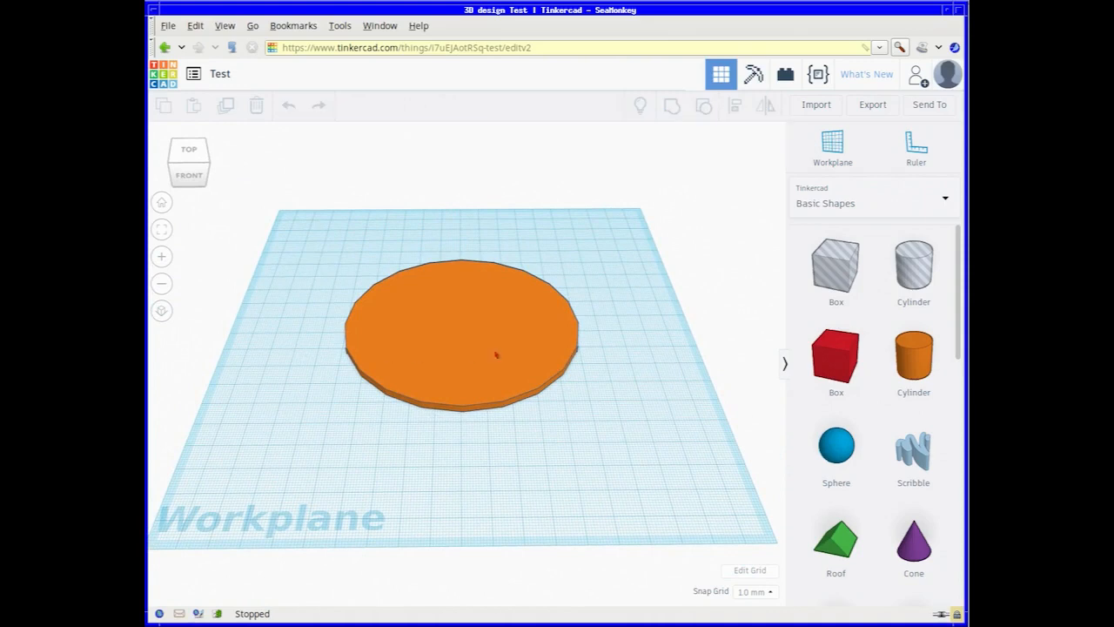
pyautogui.click(831, 146)
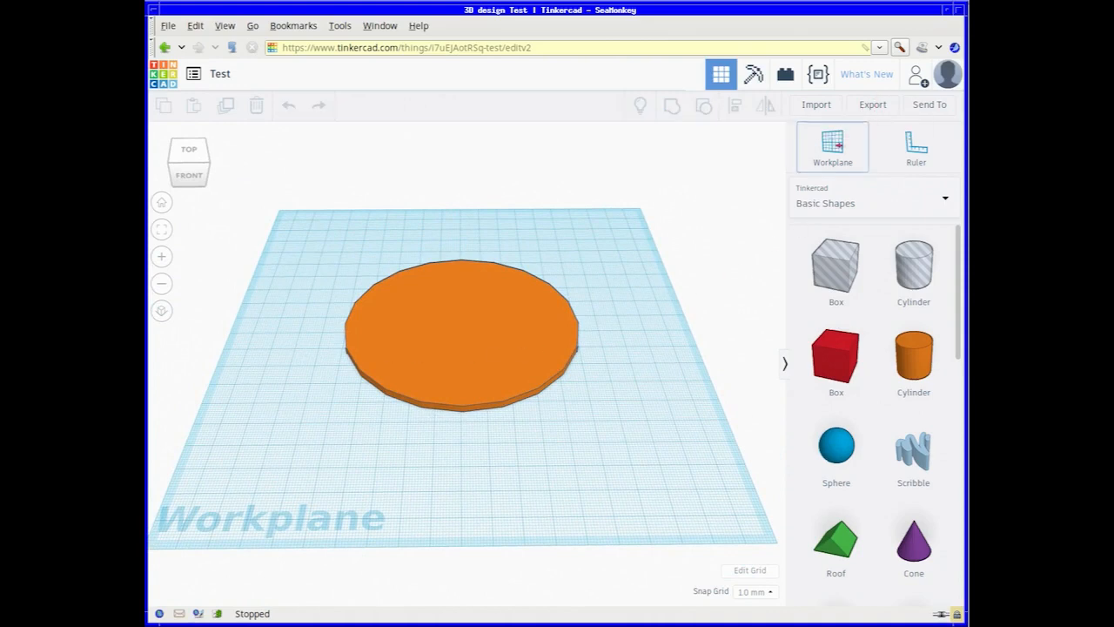
pyautogui.click(872, 103)
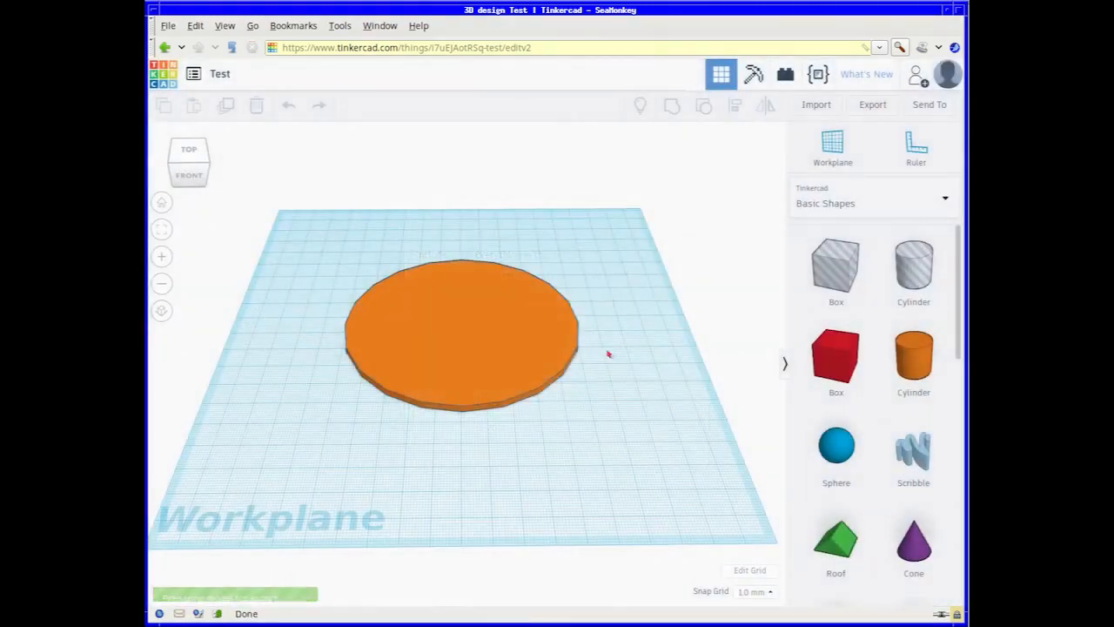
pyautogui.click(872, 104)
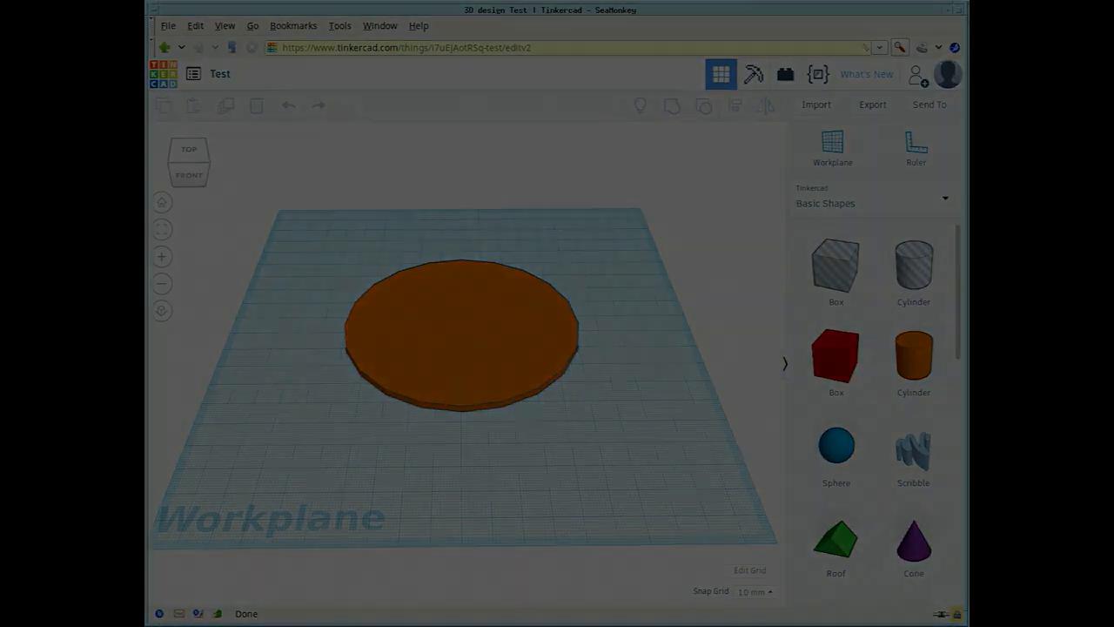
pyautogui.click(564, 72)
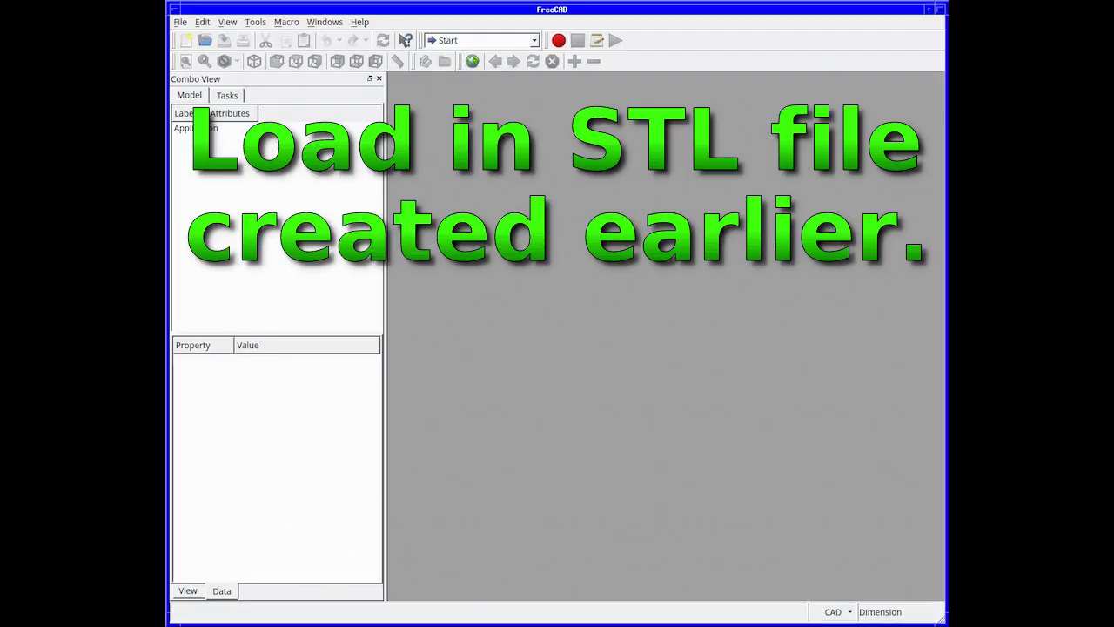
# - Load the earlier STL file and select the imported Test mesh in the model tree
pyautogui.click(205, 40)
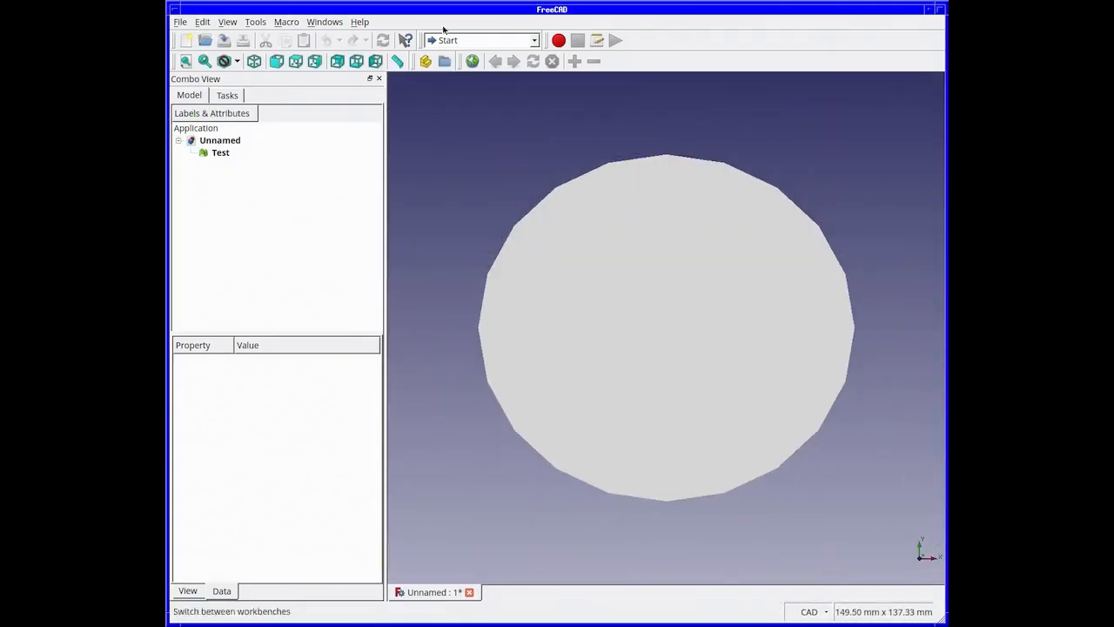
pyautogui.click(220, 152)
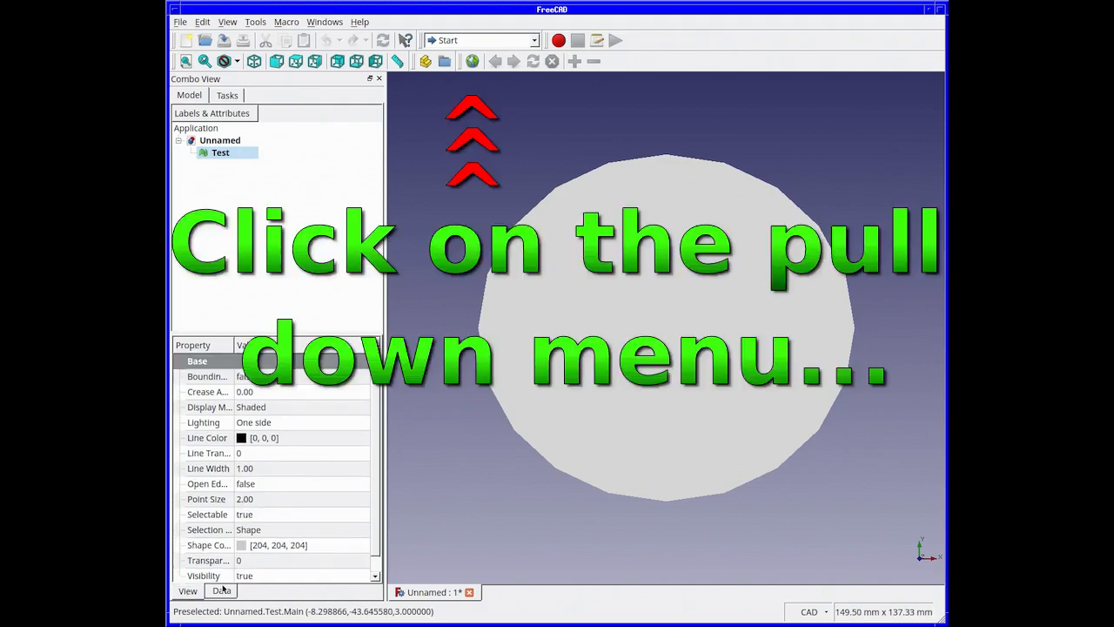
# - Switch to the Part workbench and create shape Test001 from the mesh with 0.10 sewing tolerance
pyautogui.click(537, 40)
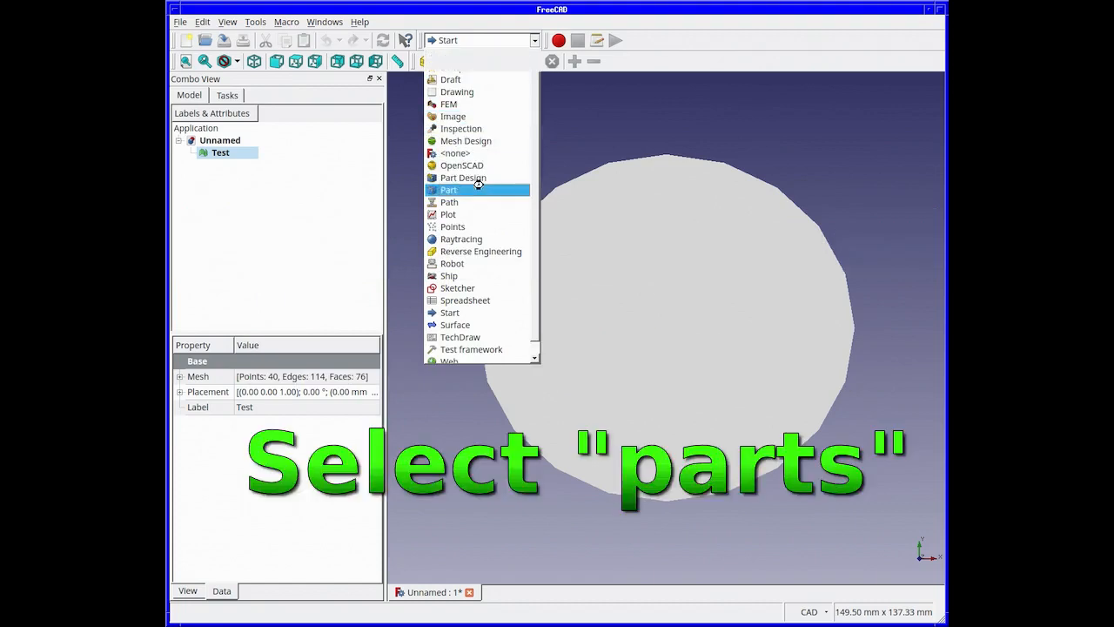
pyautogui.click(448, 190)
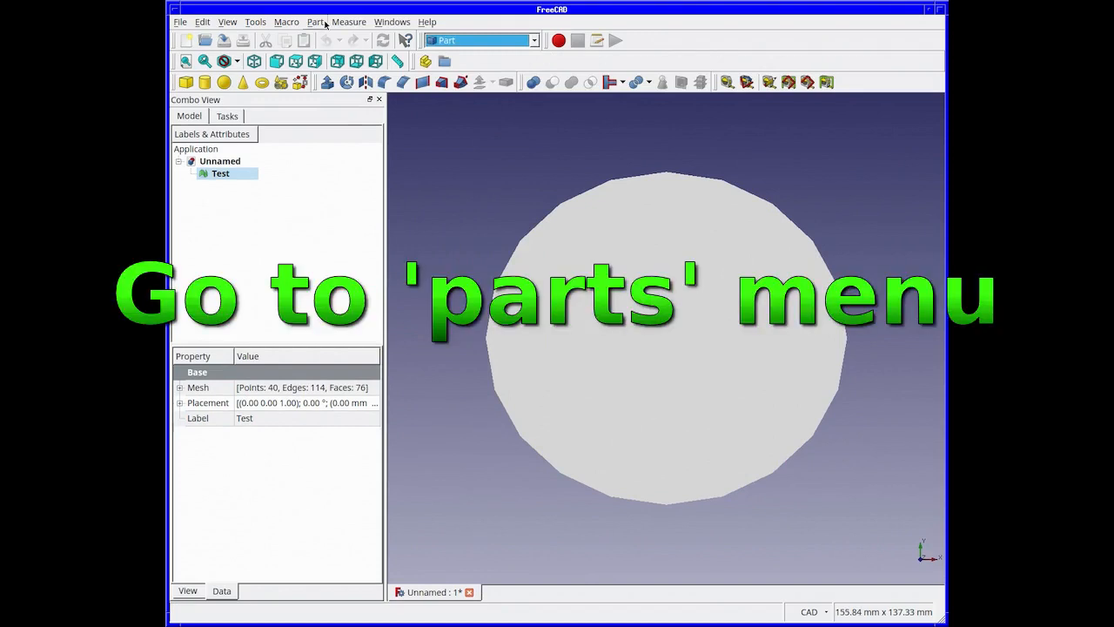
pyautogui.click(316, 21)
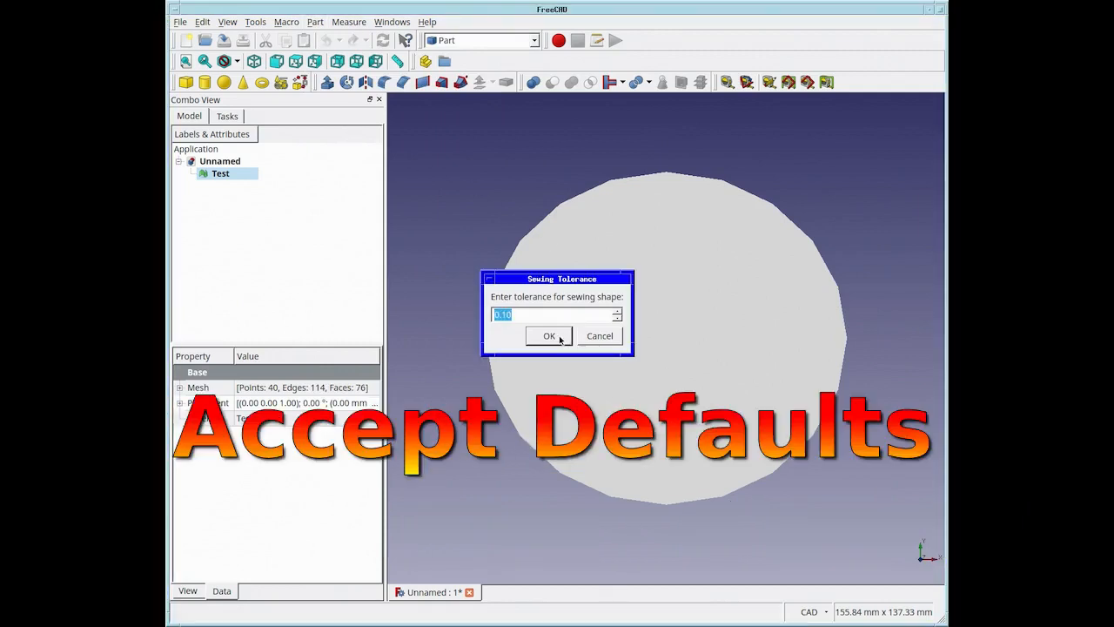
pyautogui.click(548, 336)
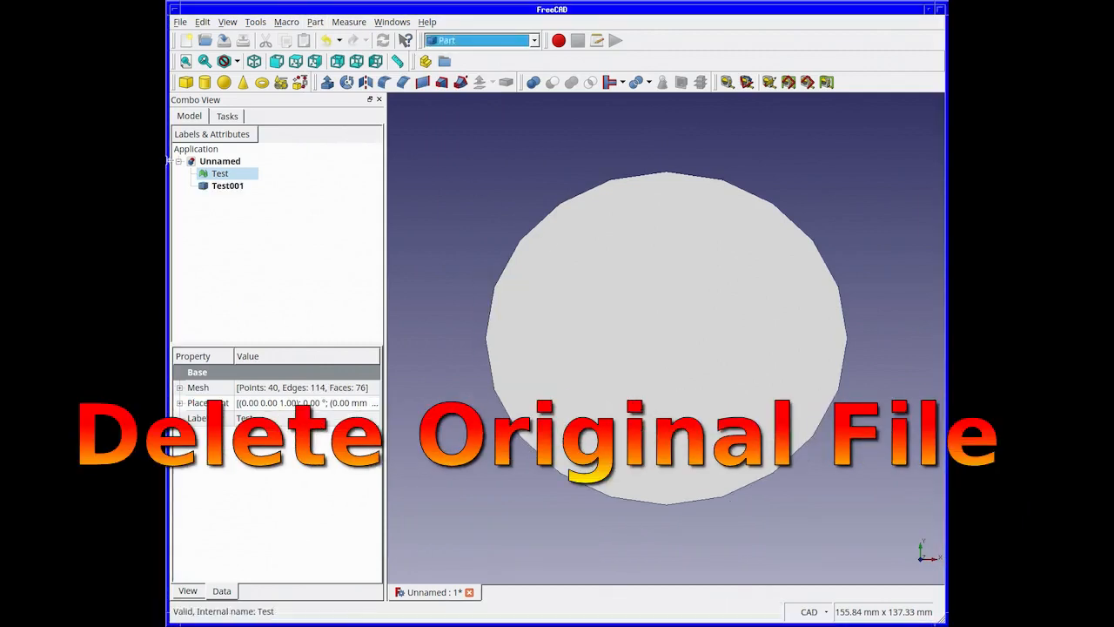
# - Delete the original Test mesh, leaving only Test001
pyautogui.press('Delete')
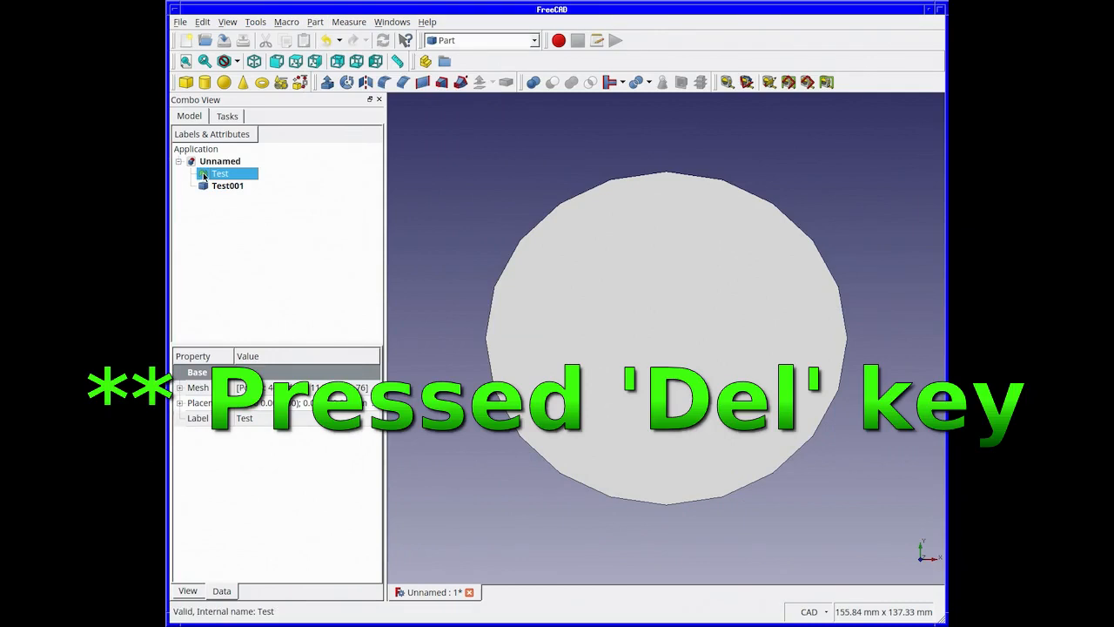
pyautogui.press('Delete')
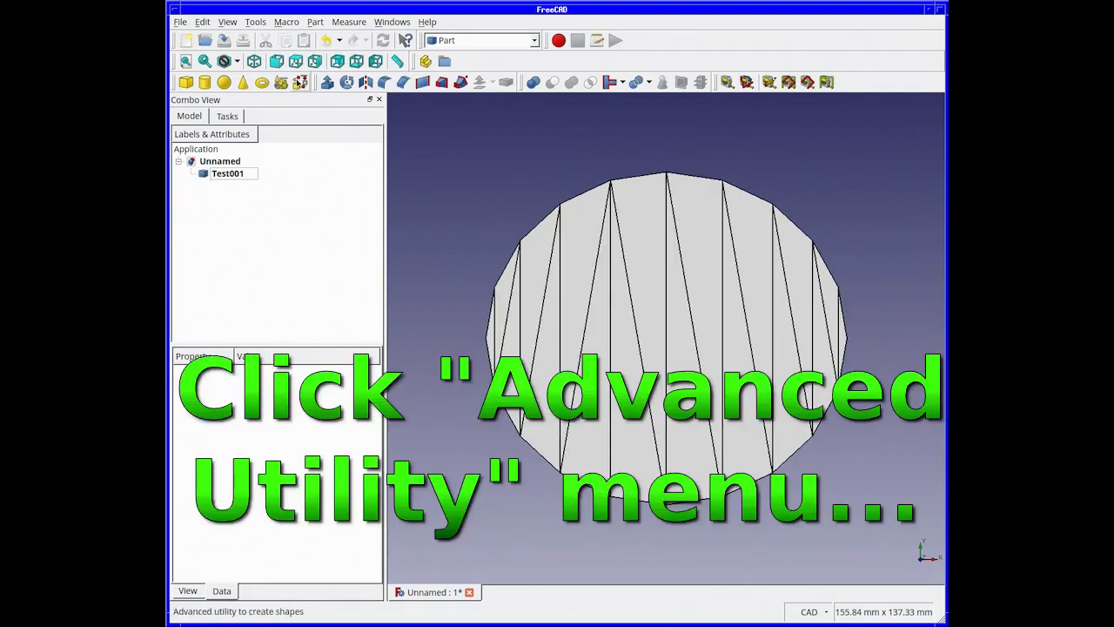
# - Build a Solid from the Test001 shell using the advanced shape-creation utility
pyautogui.click(300, 81)
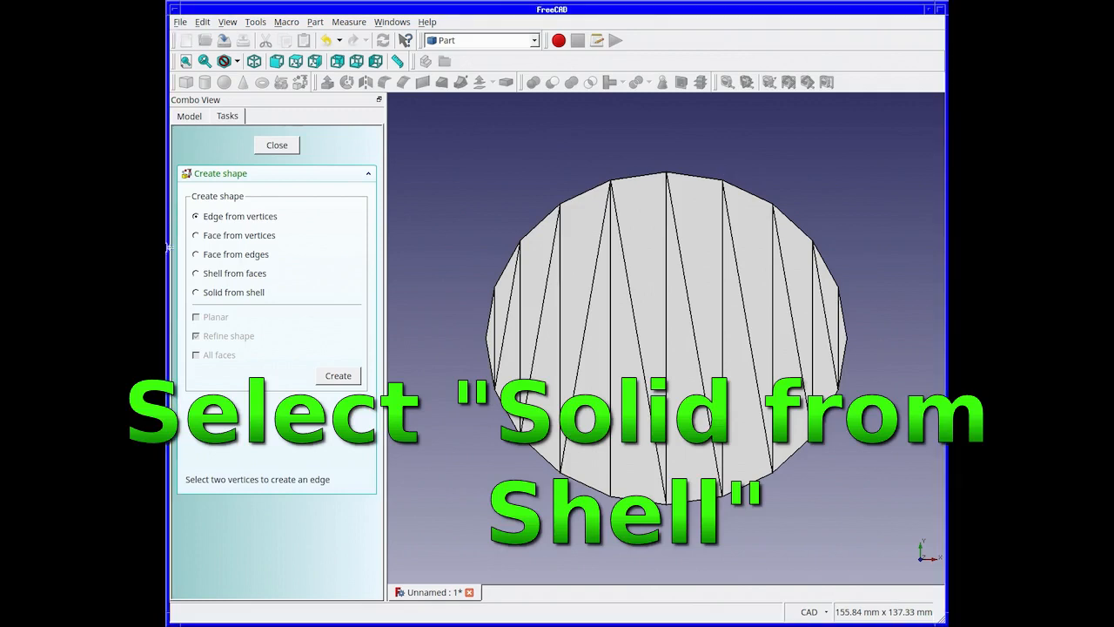
pyautogui.click(196, 292)
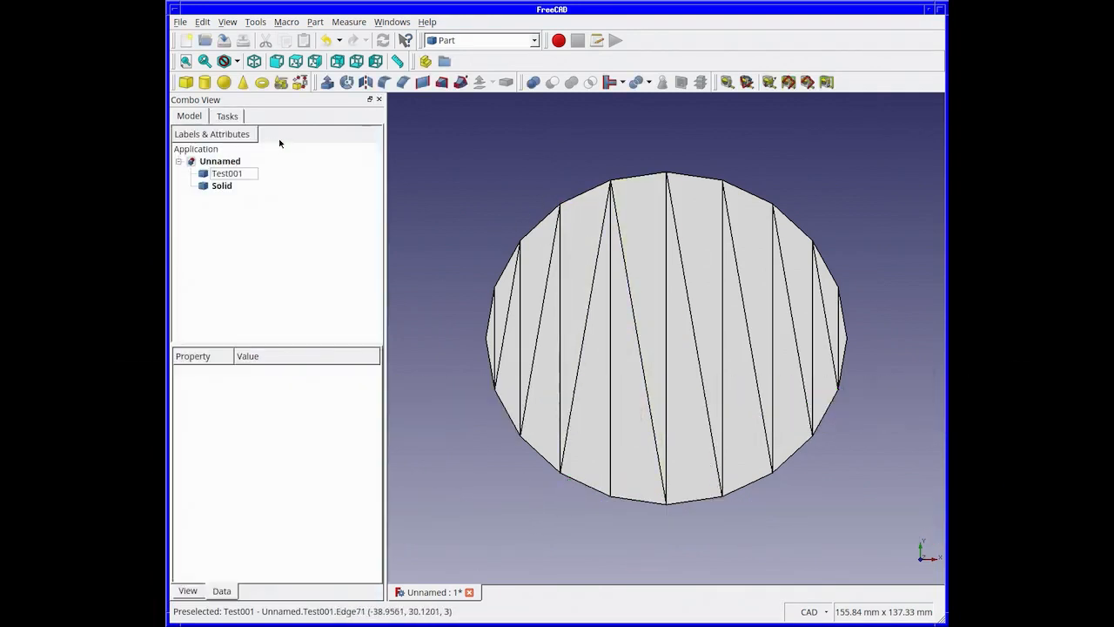
# - Delete the Test001 shape so only the Solid disc remains
pyautogui.click(228, 174)
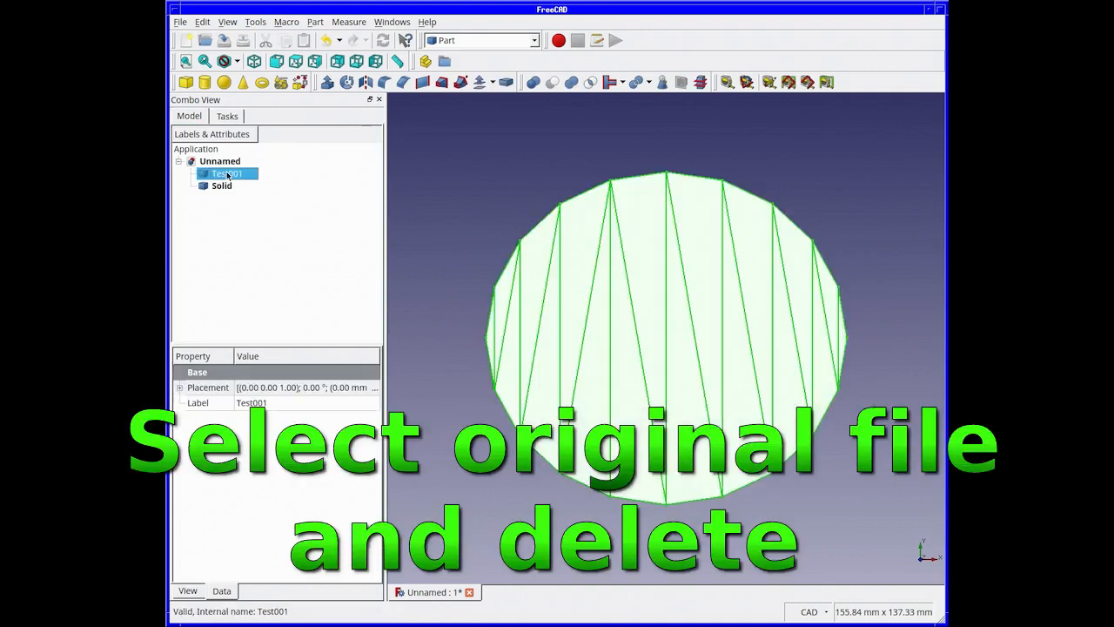
pyautogui.rightClick(228, 173)
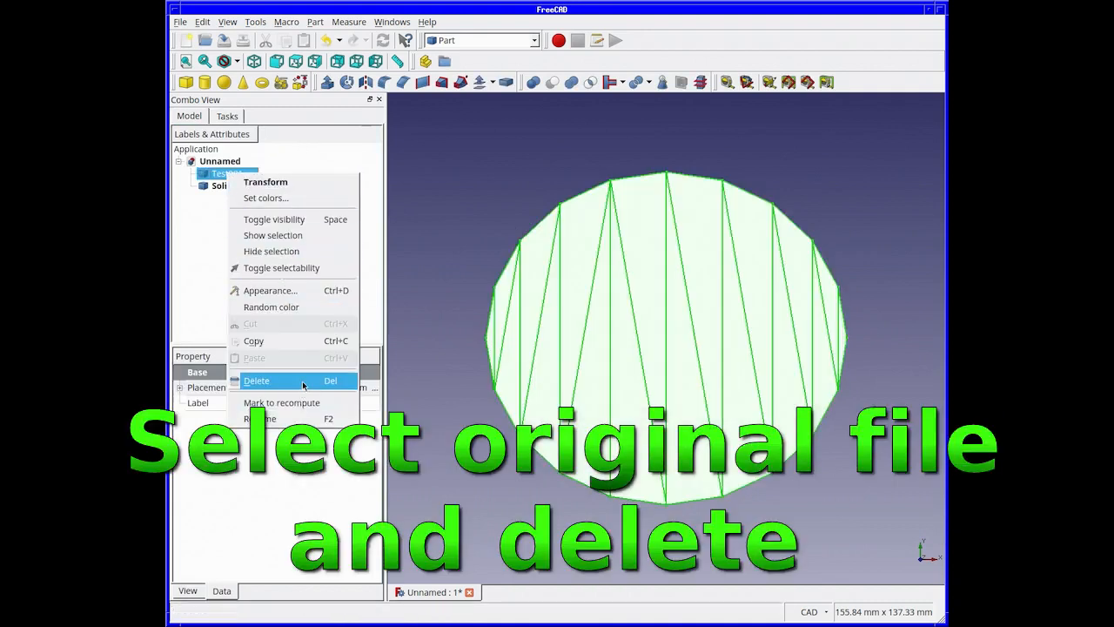
pyautogui.click(256, 380)
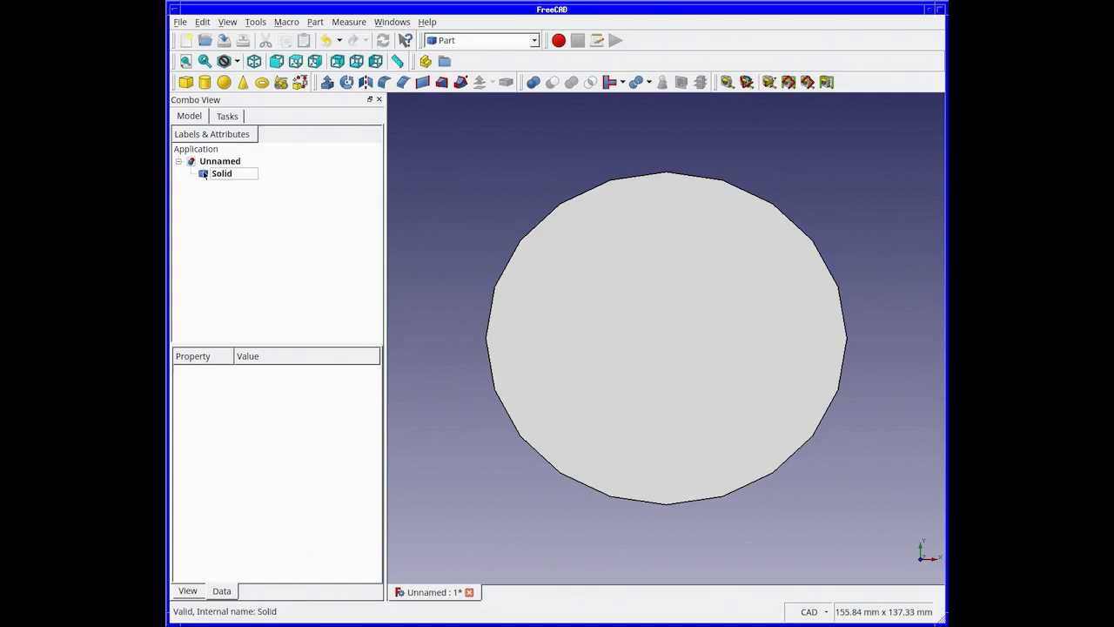
# - Add a new Cylinder to the document and select it for dimension editing
pyautogui.click(221, 173)
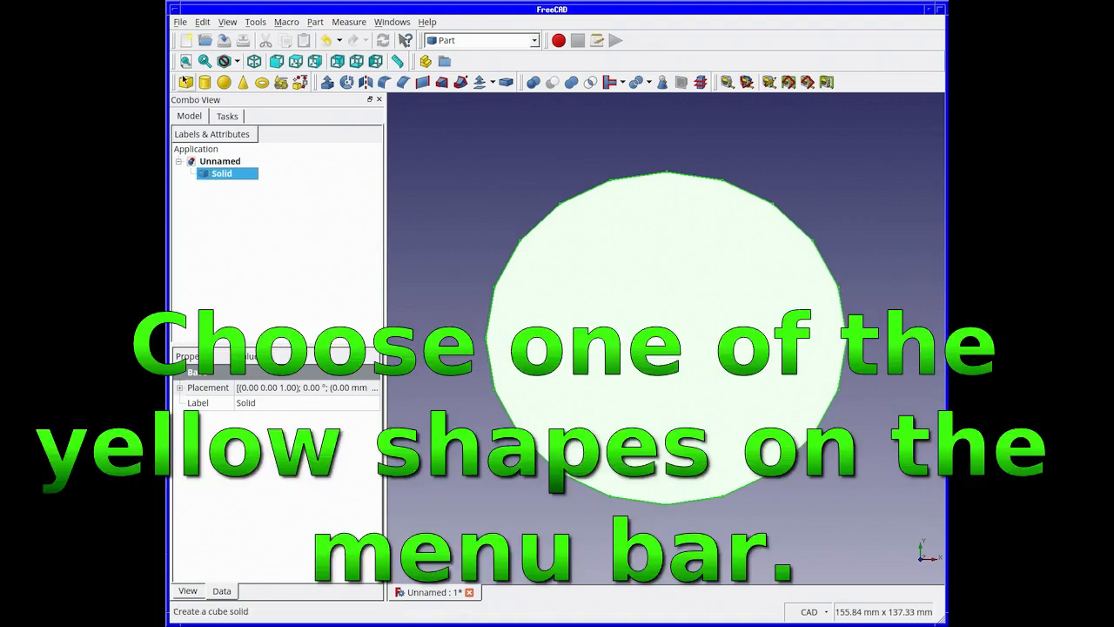
pyautogui.moveTo(222, 82)
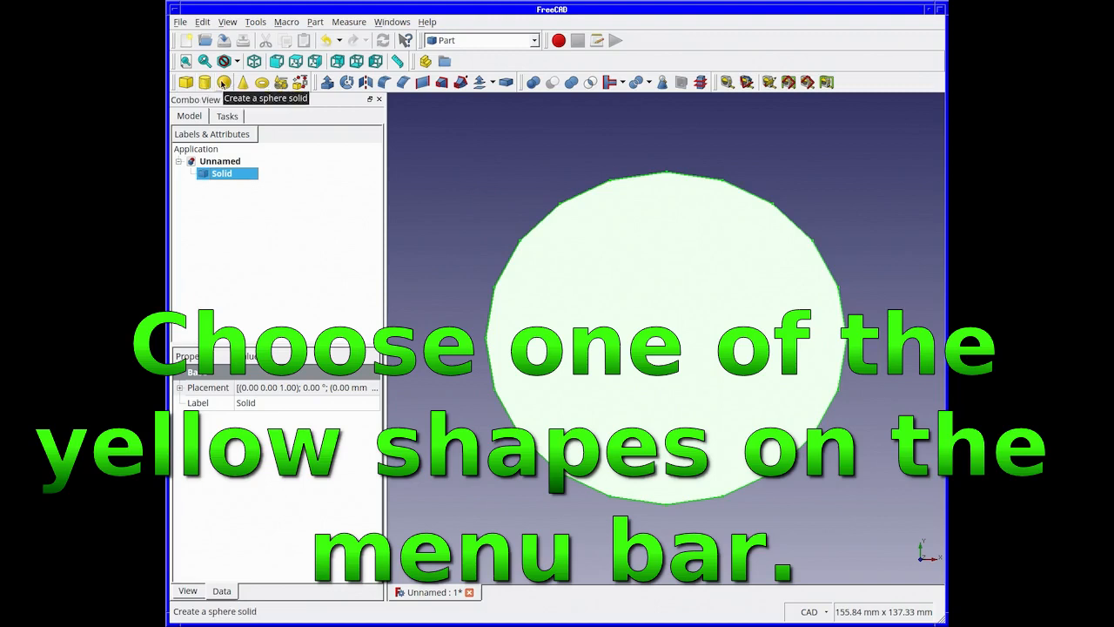
pyautogui.moveTo(262, 82)
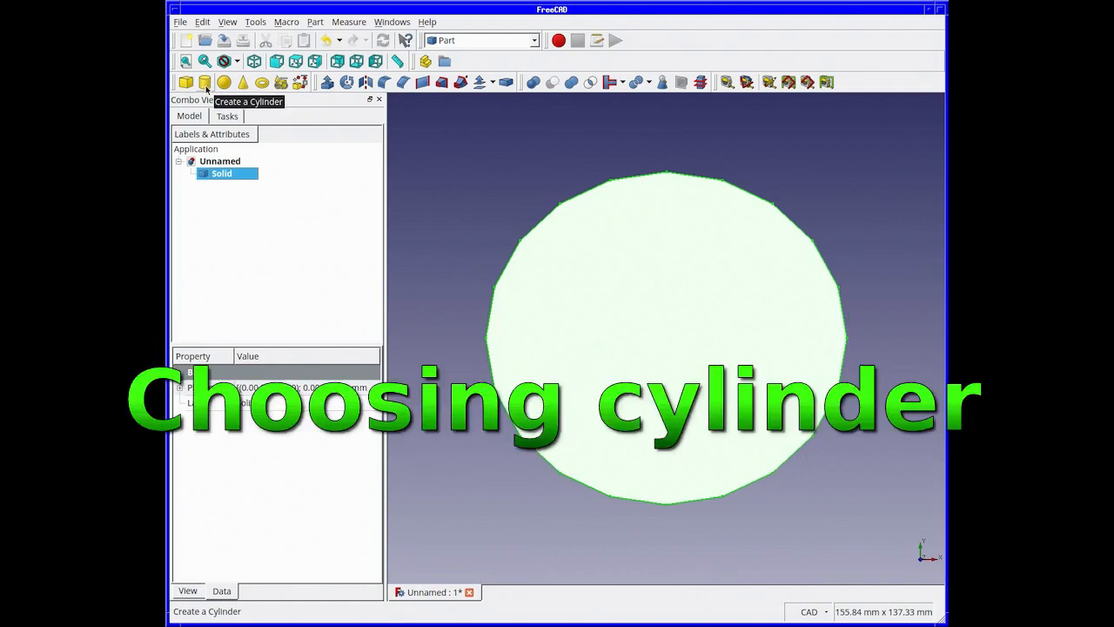
pyautogui.click(205, 82)
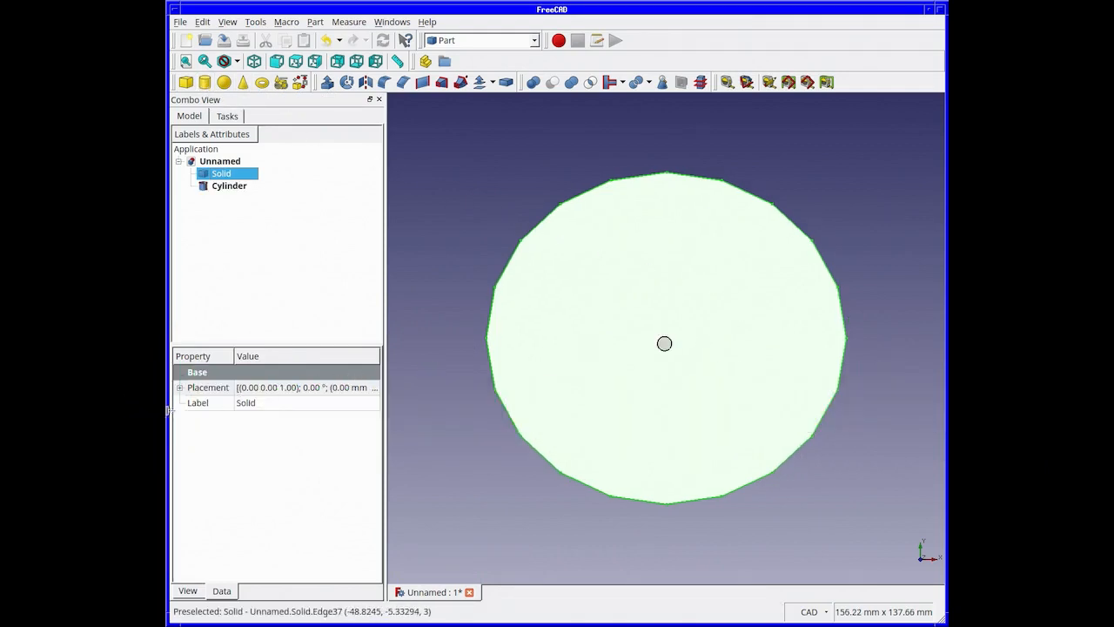
pyautogui.click(229, 186)
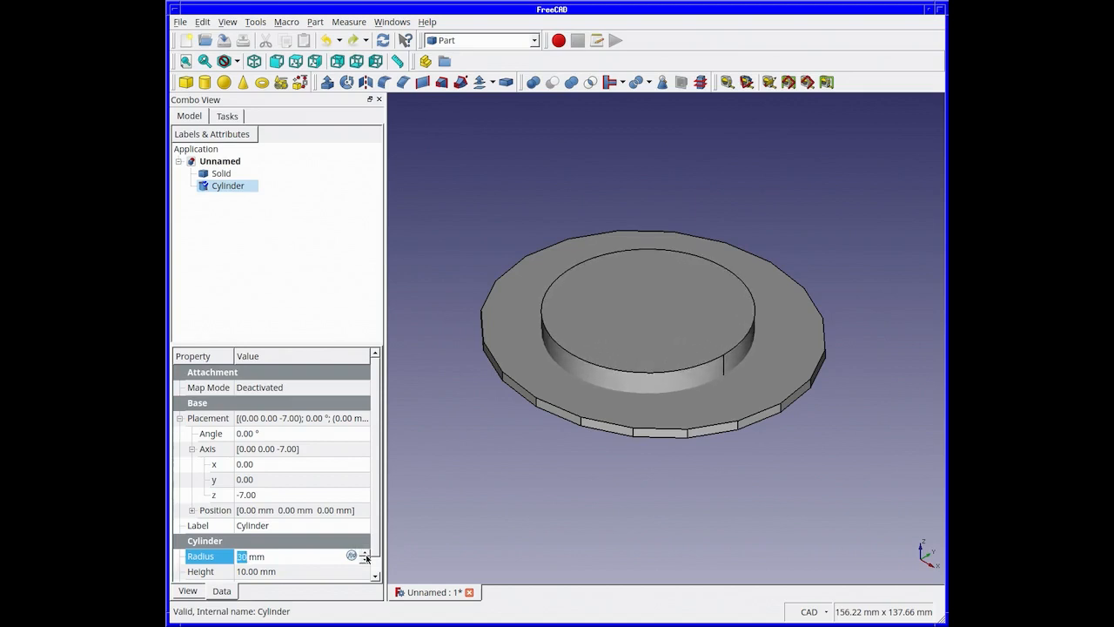
pyautogui.moveTo(315, 570)
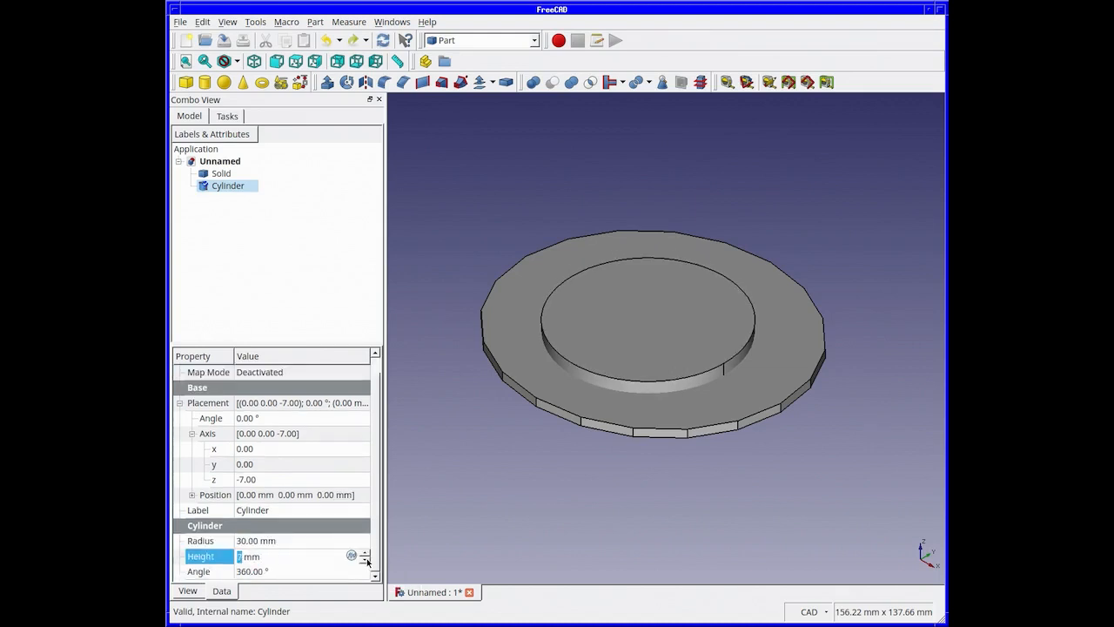
# - Give the Cylinder a 30 mm radius and 7 mm height, centred within the disc
pyautogui.click(364, 552)
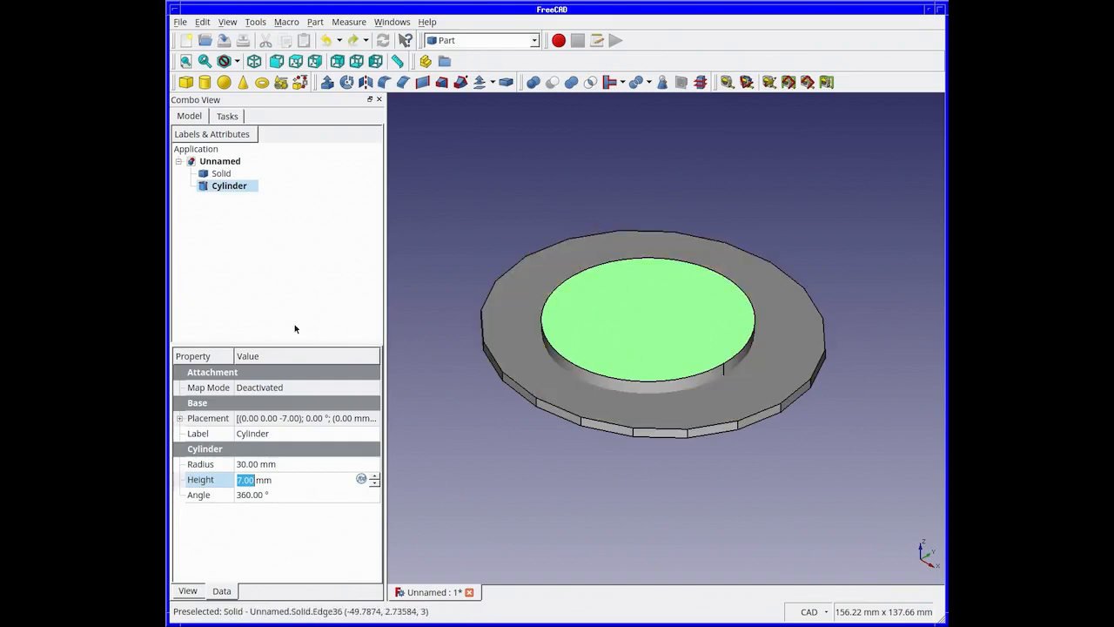
# - Cut the Cylinder out of the Solid disc to leave a ring
pyautogui.click(221, 174)
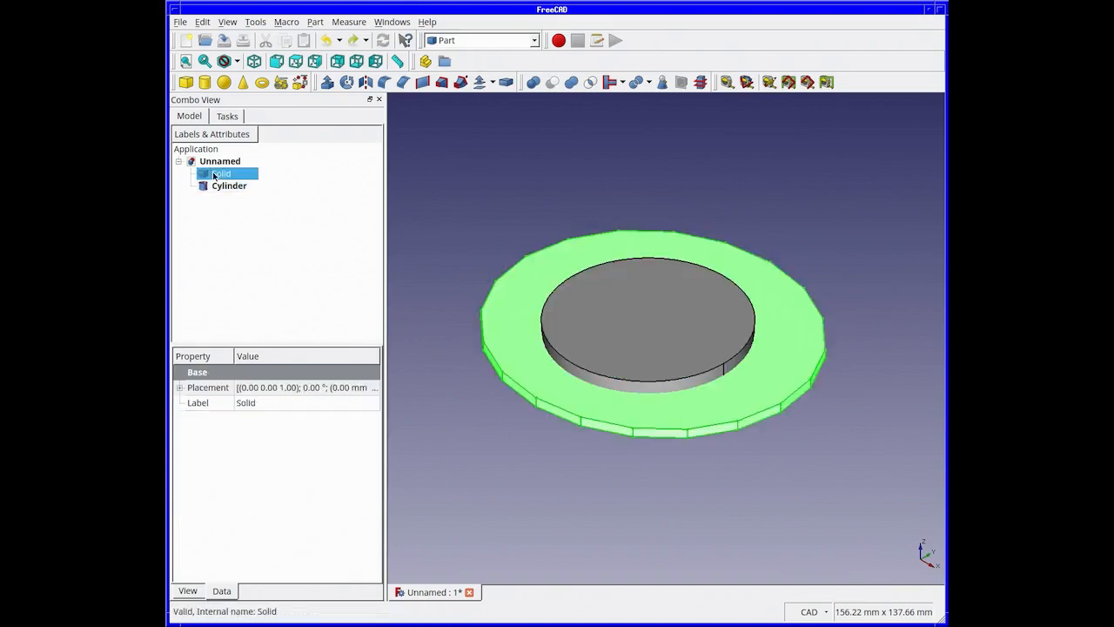
pyautogui.click(229, 185)
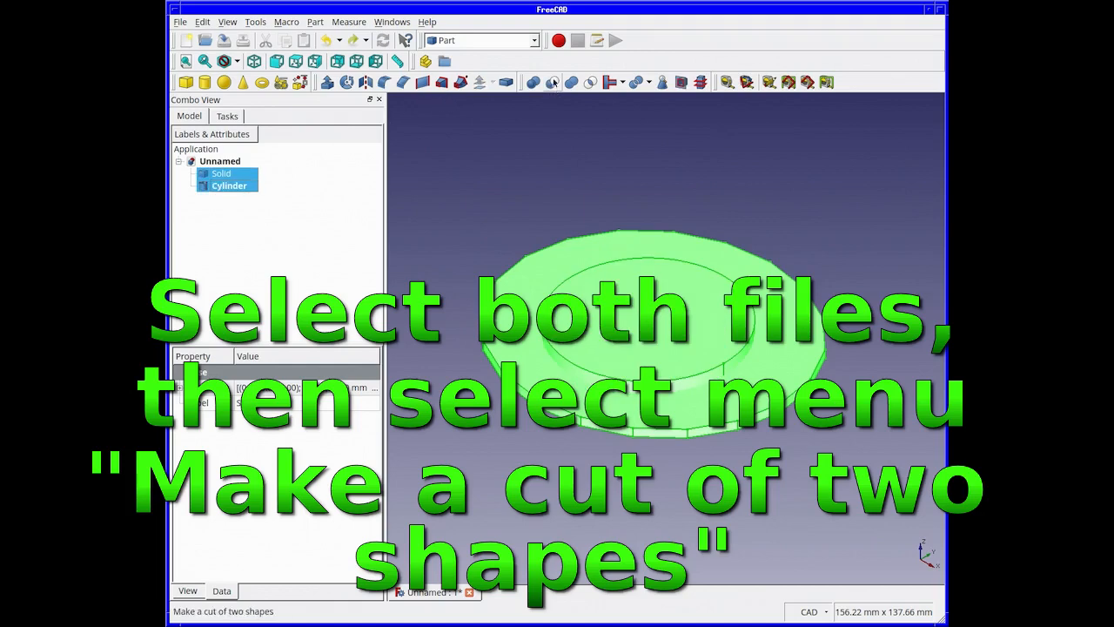
pyautogui.click(532, 82)
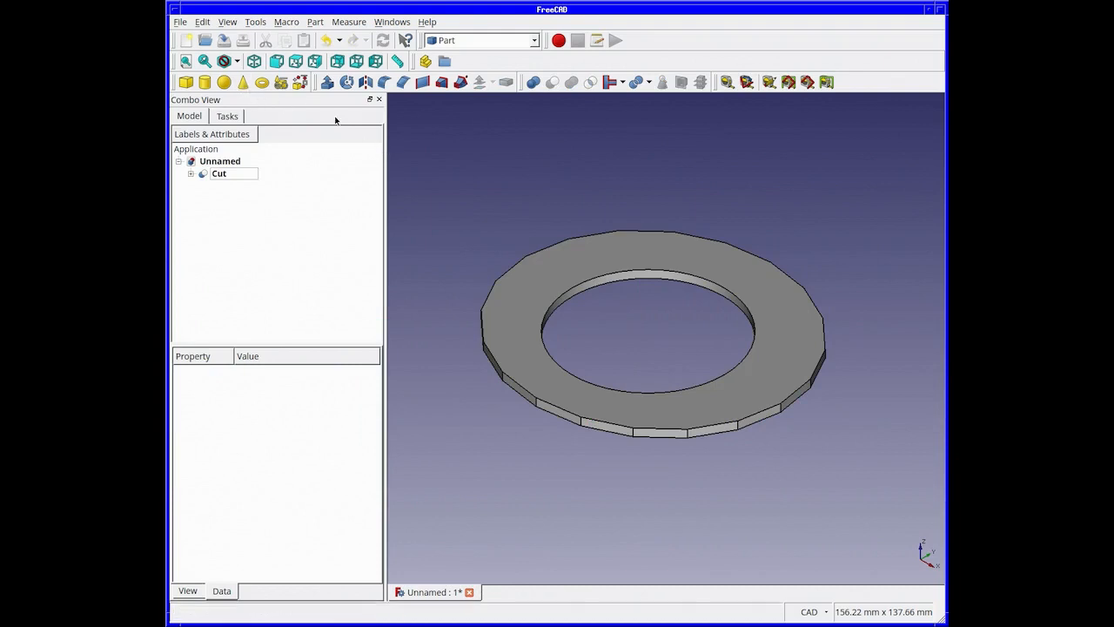
# - Inspect the ring from axonometric, rear and top viewpoints
pyautogui.click(254, 61)
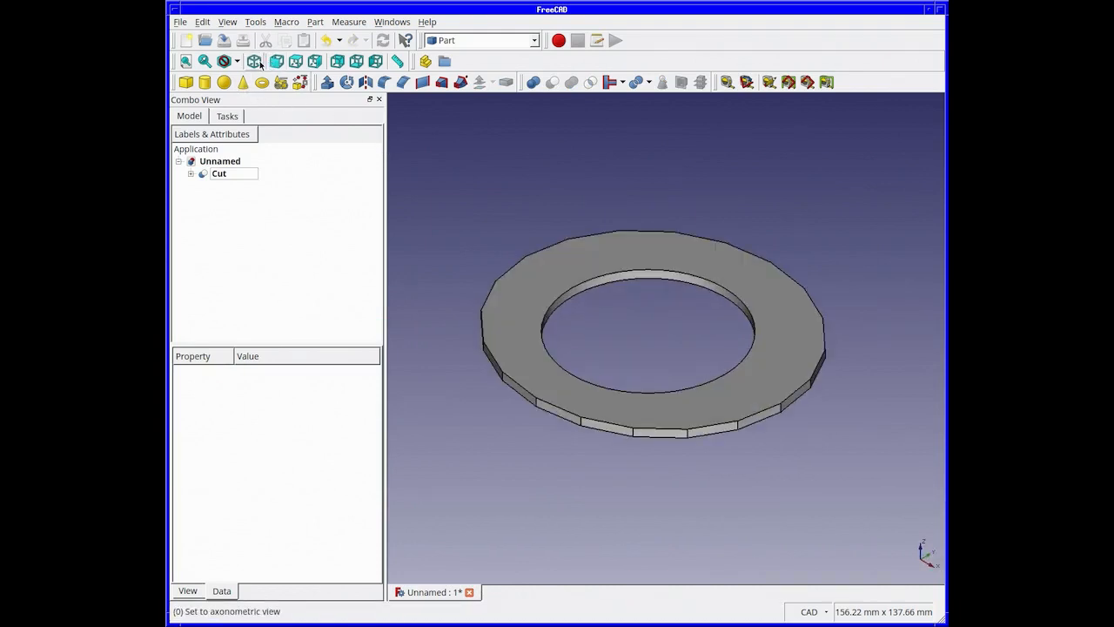
pyautogui.click(336, 61)
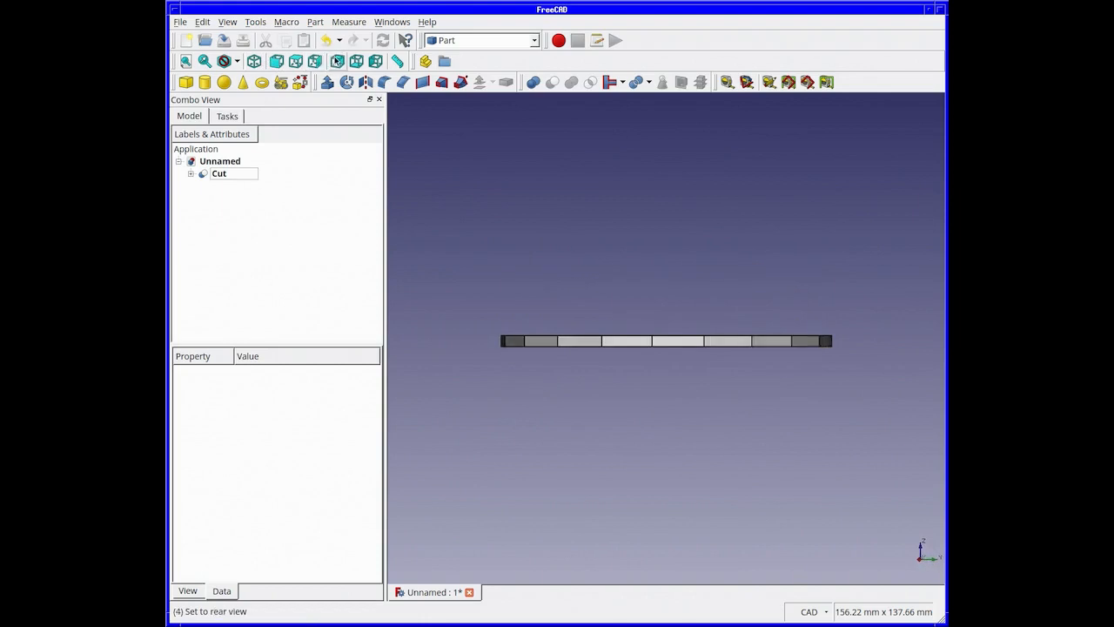
pyautogui.click(253, 60)
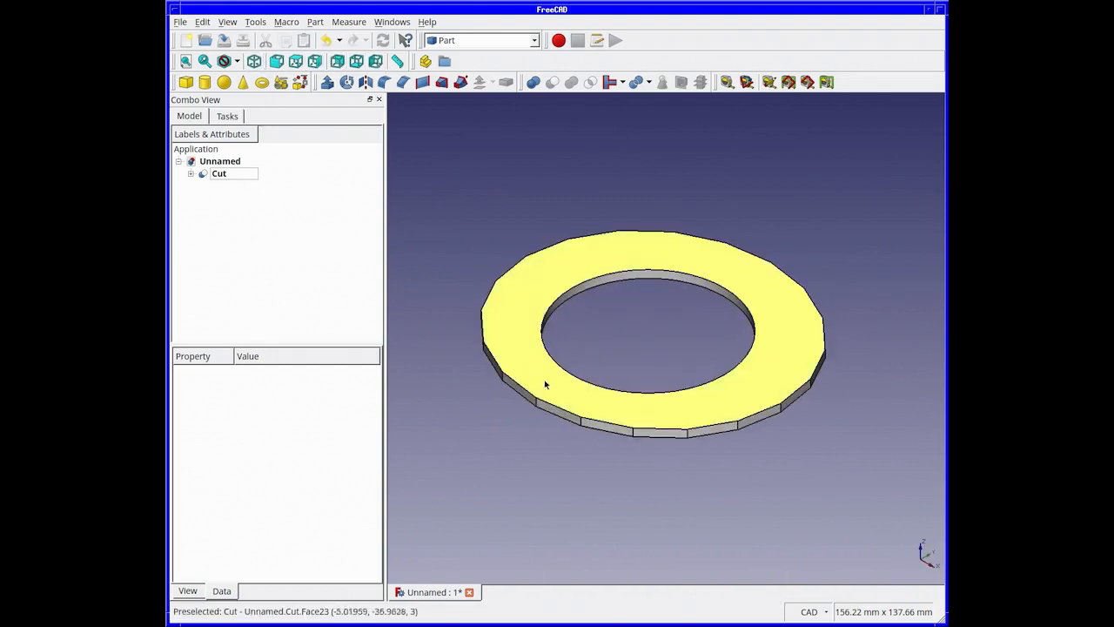
pyautogui.click(296, 61)
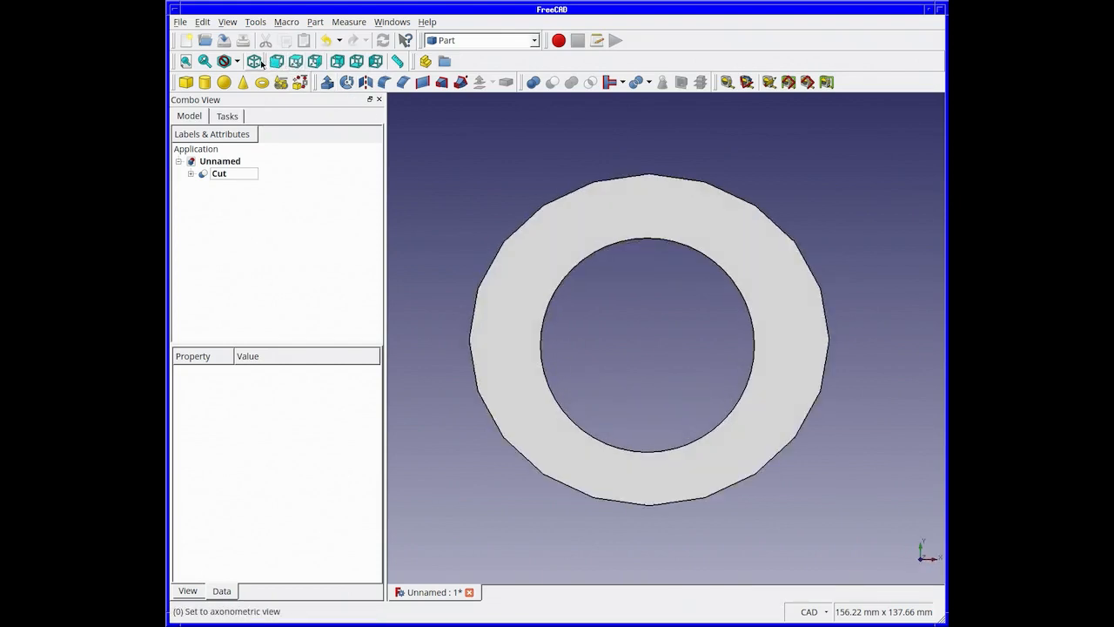
pyautogui.click(255, 61)
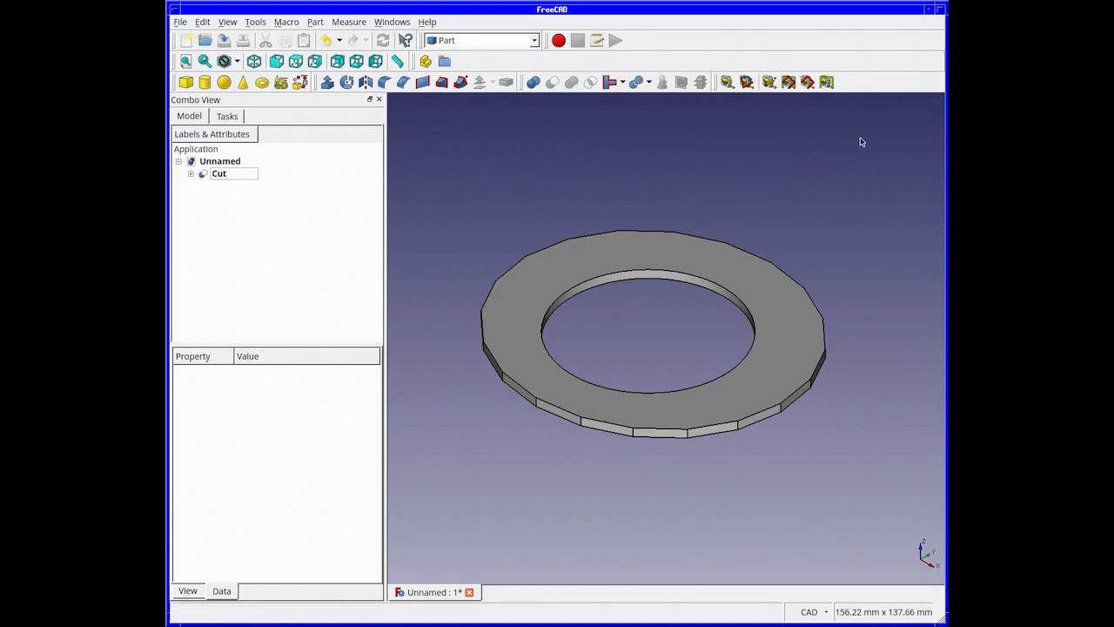
# - Select the Cut ring and start exporting it
pyautogui.click(219, 173)
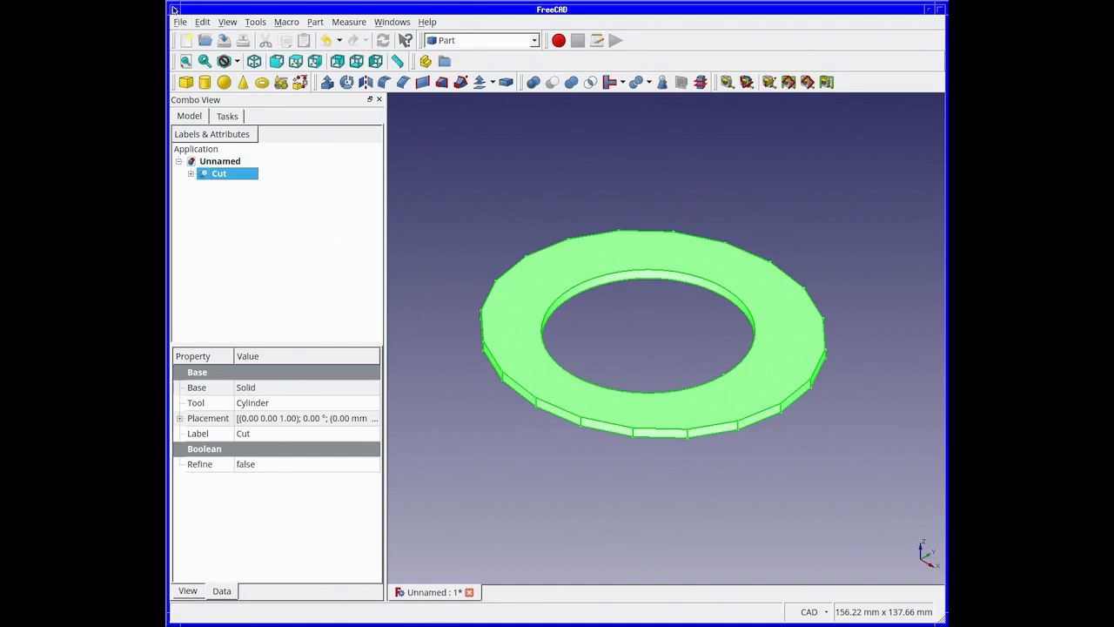
pyautogui.click(469, 592)
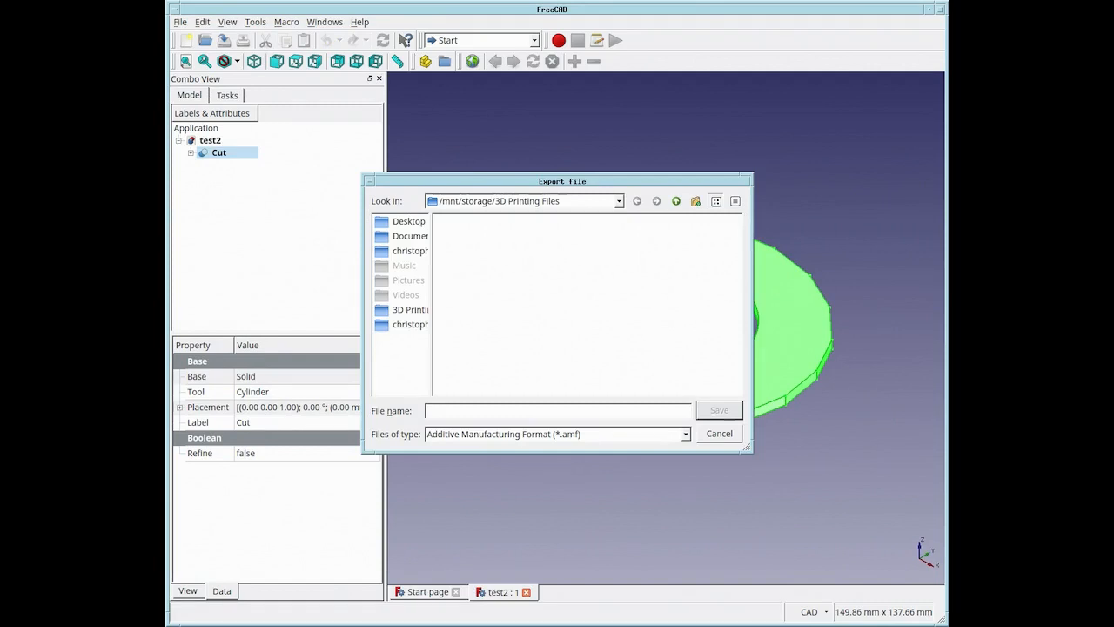
# - Name the export file test2.stl
pyautogui.click(557, 410)
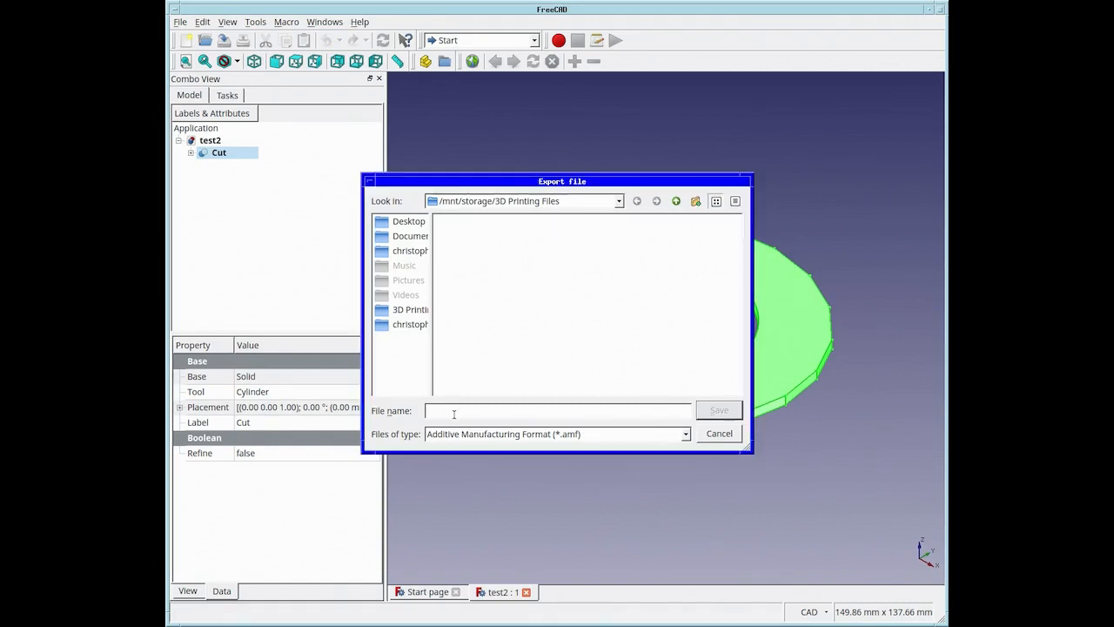
pyautogui.write('test2')
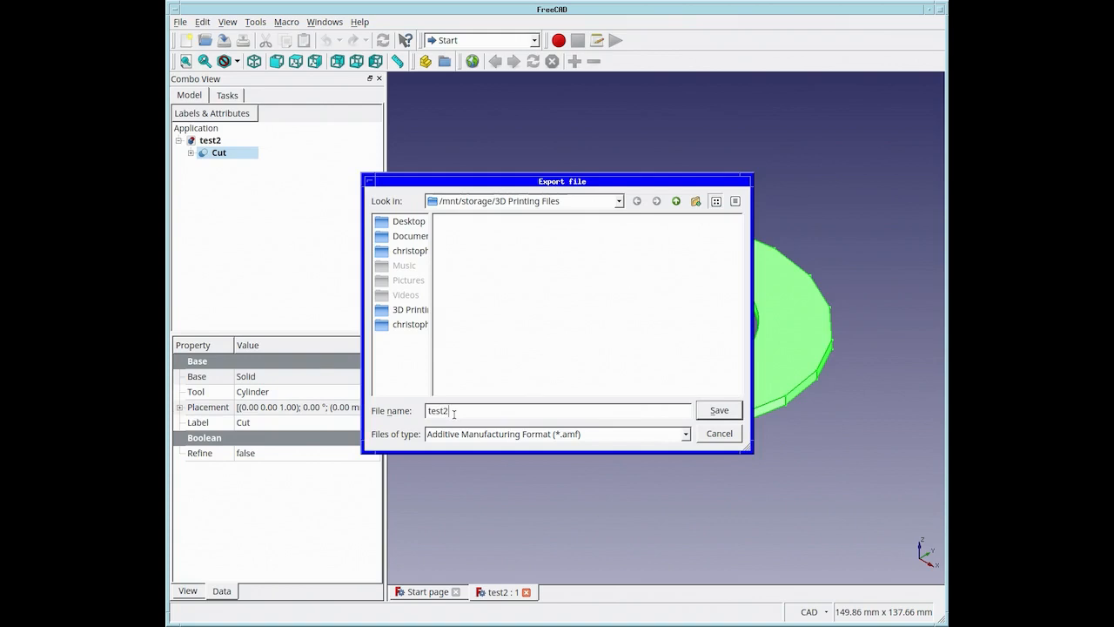
pyautogui.write('.stl')
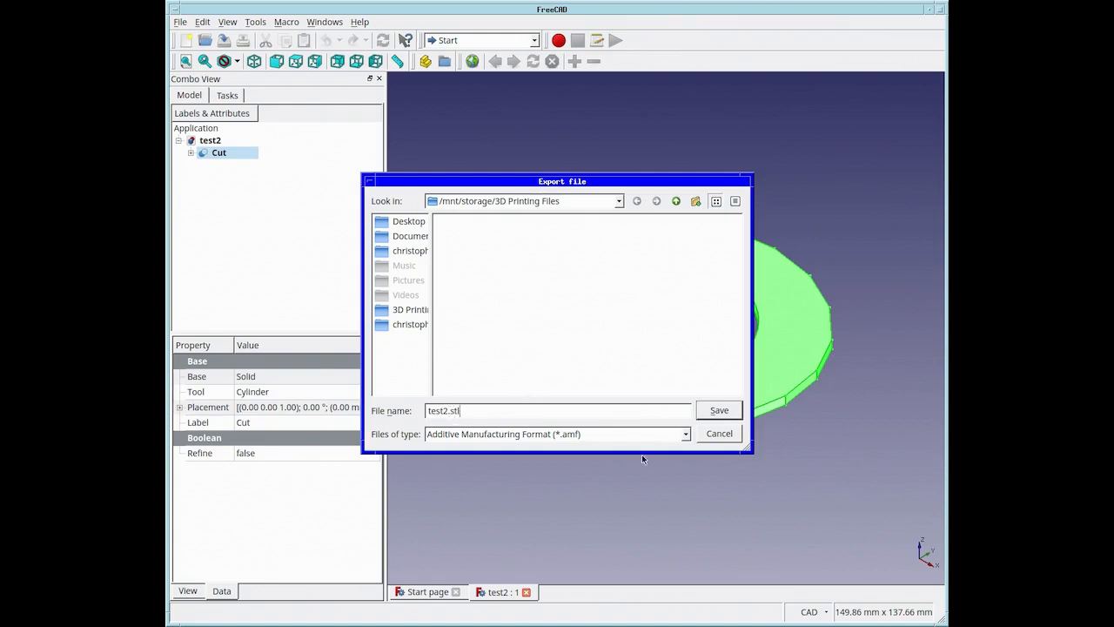
# - Choose STL Mesh (*.stl *.ast) as the export format
pyautogui.click(685, 433)
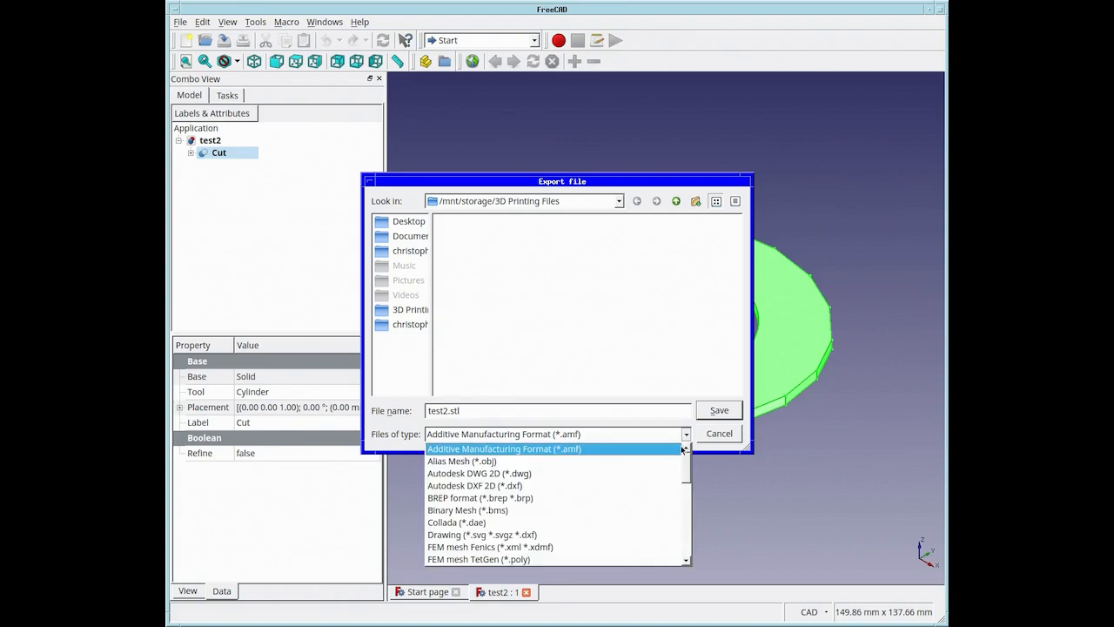
pyautogui.moveTo(691, 472)
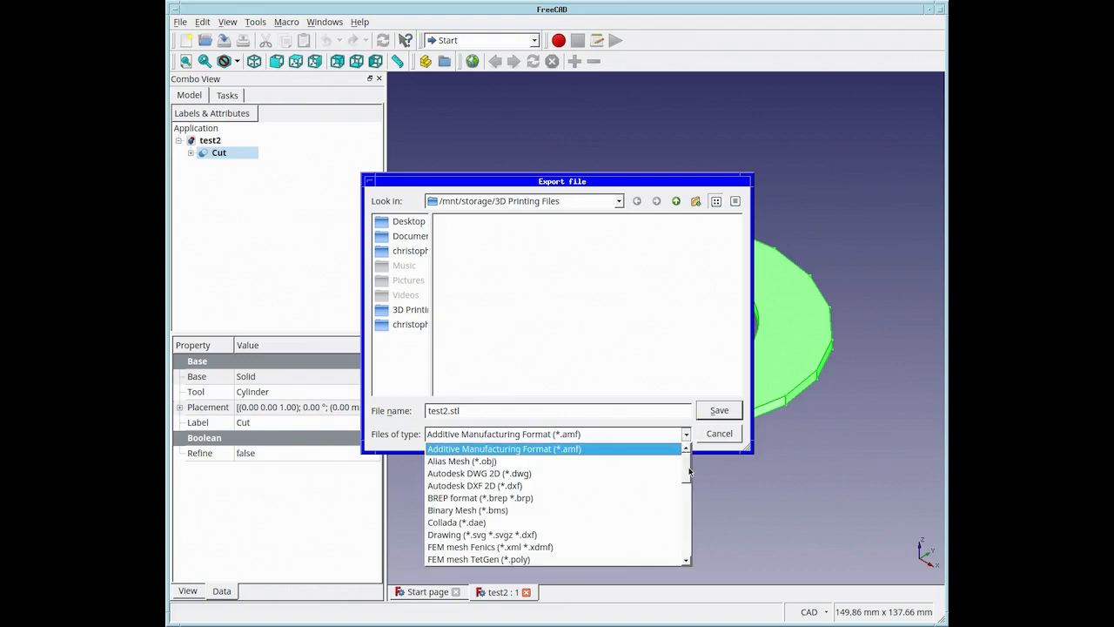
pyautogui.scroll(-3)
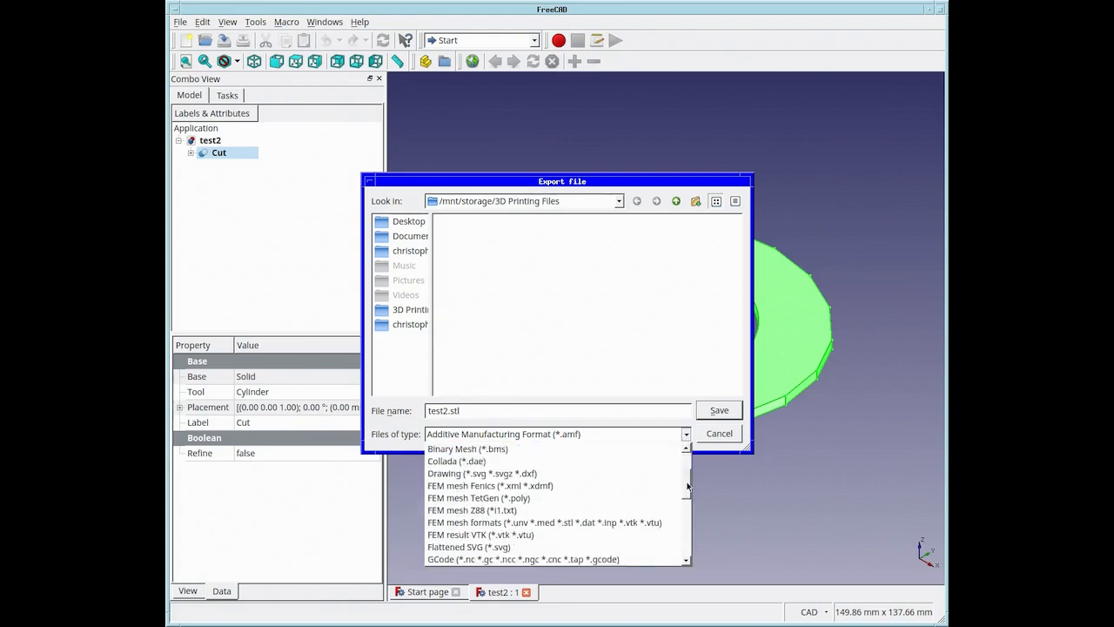
pyautogui.scroll(-3)
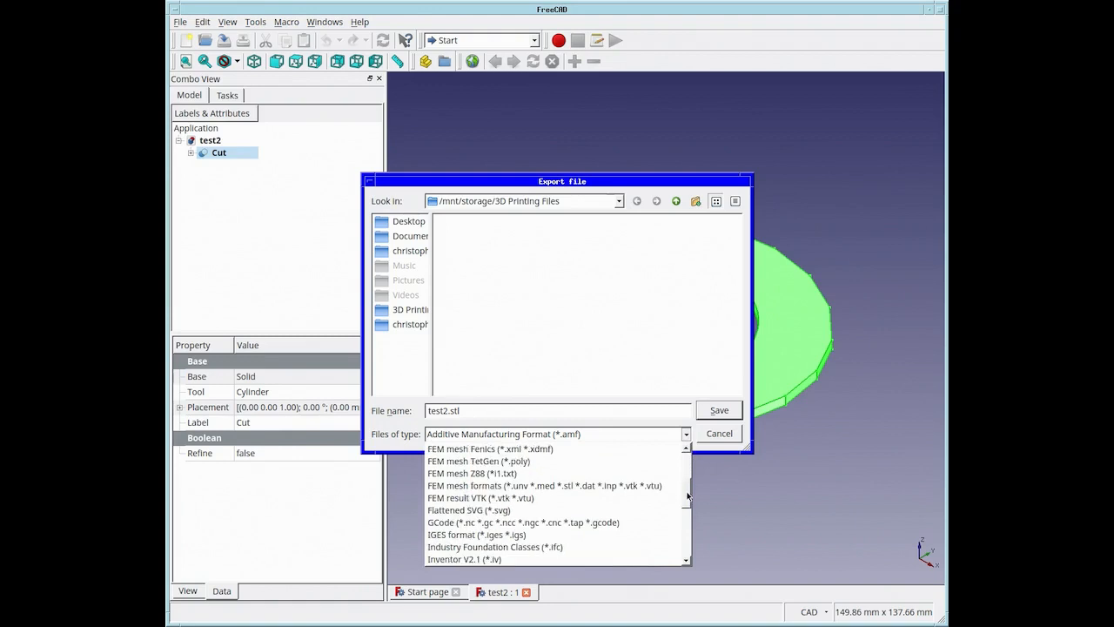
pyautogui.scroll(-3)
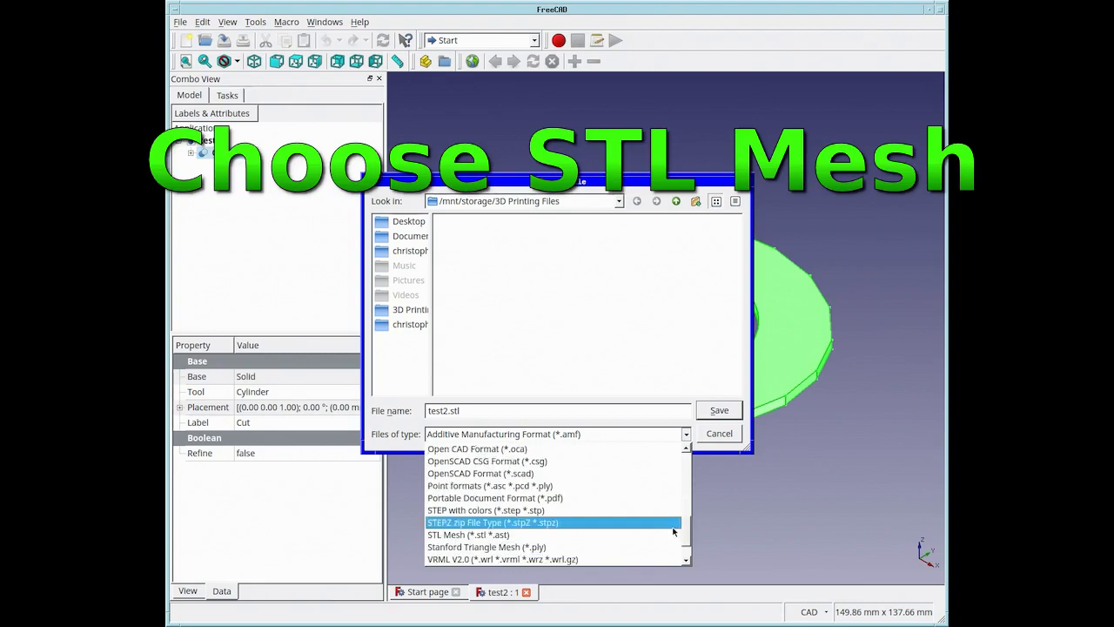
pyautogui.click(468, 534)
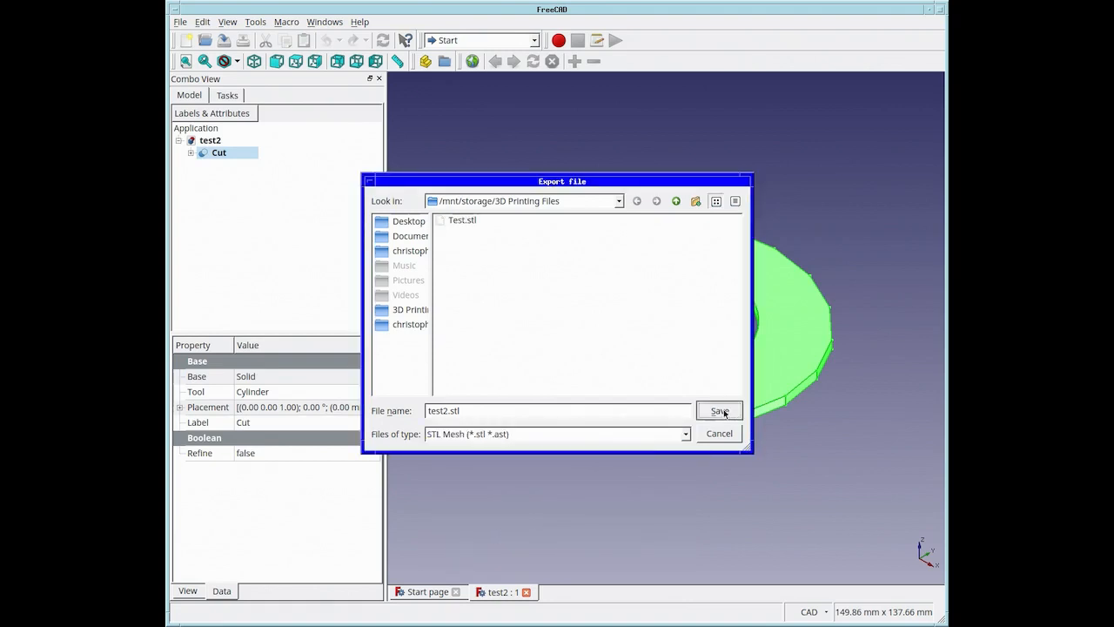
# - Save the ring as test2.stl into the 3D Printing Files folder
pyautogui.click(719, 410)
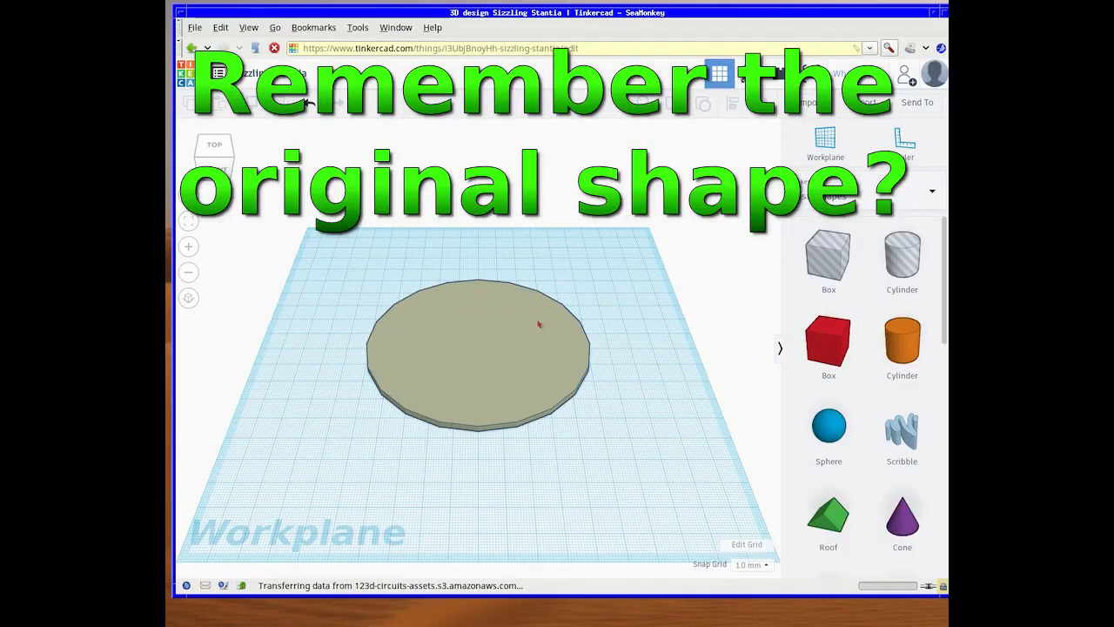
# - Delete the original disc from the Tinkercad workplane and start importing a new shape
pyautogui.click(477, 348)
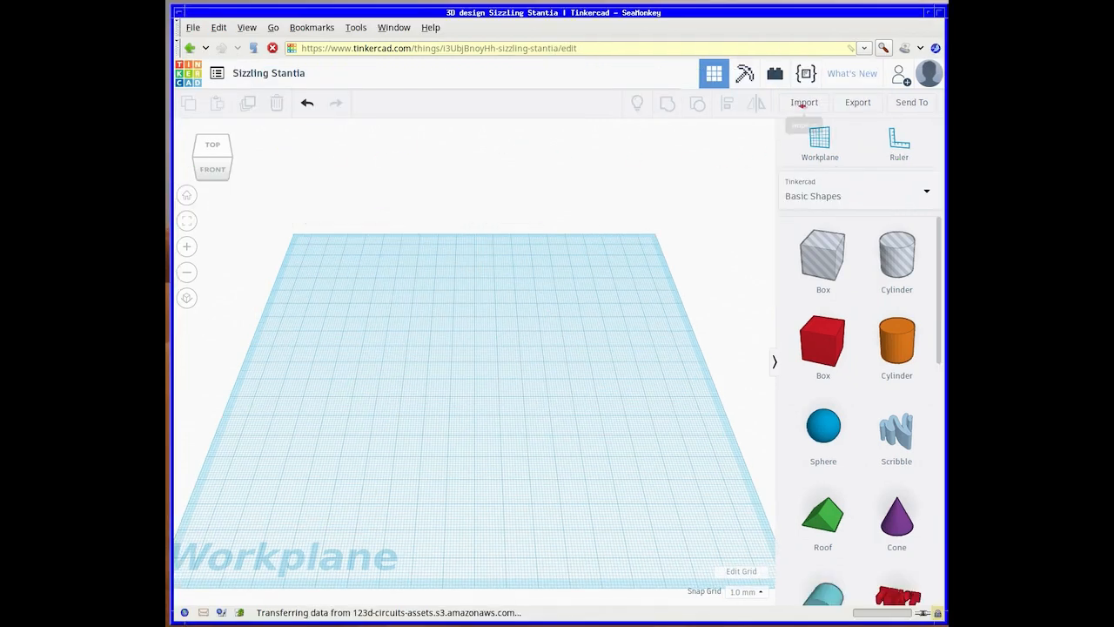
pyautogui.click(804, 102)
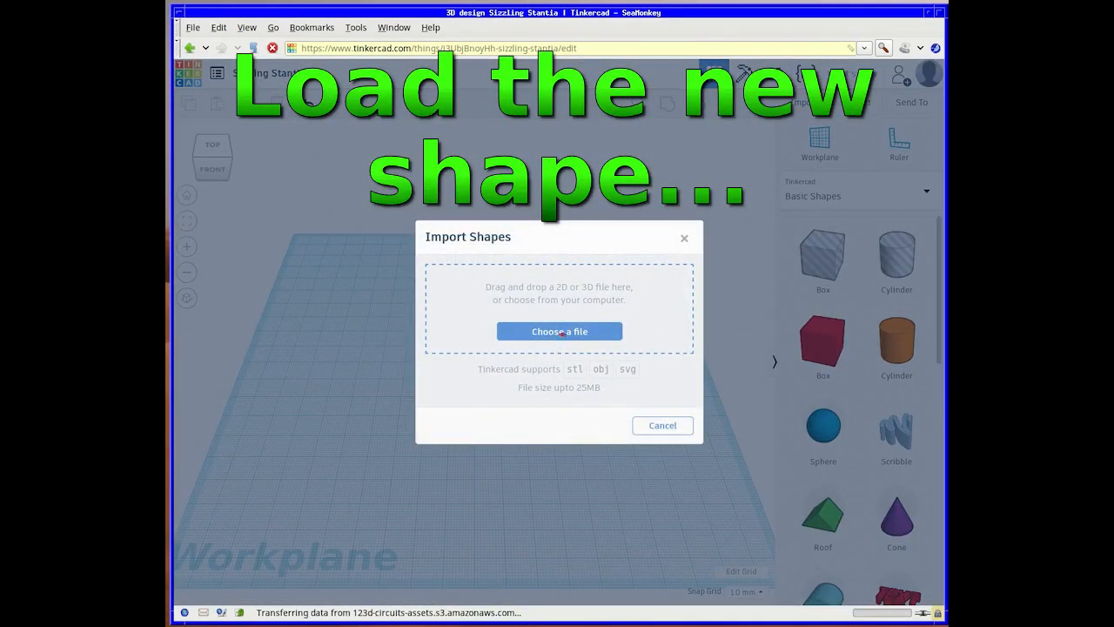
# - Import test2.stl into the Tinkercad design so the ring lands on the workplane
pyautogui.click(559, 331)
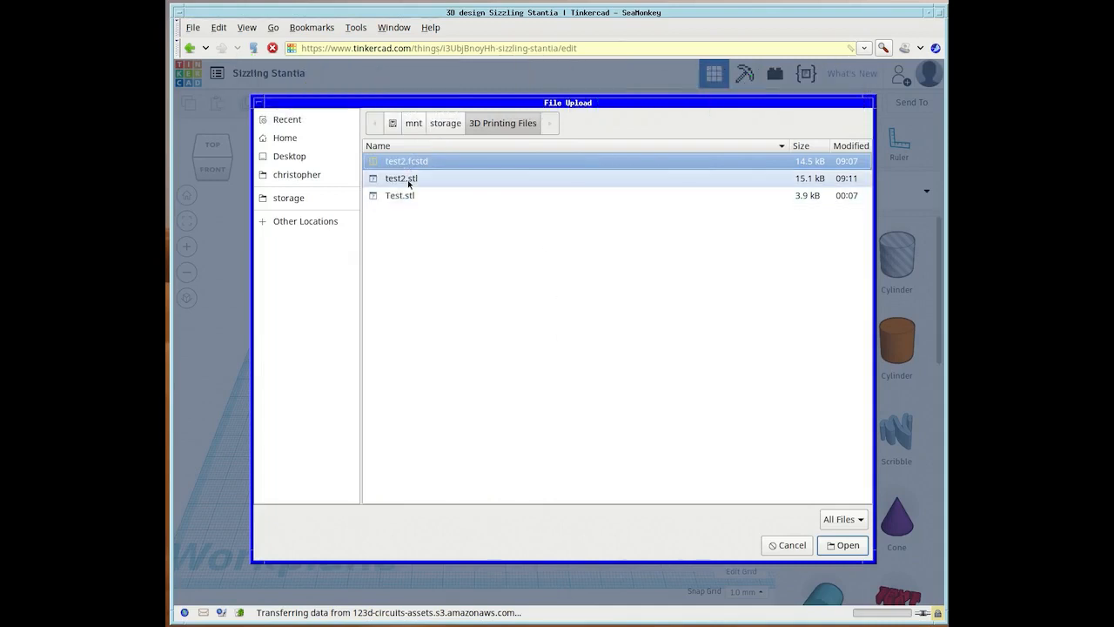
pyautogui.click(402, 178)
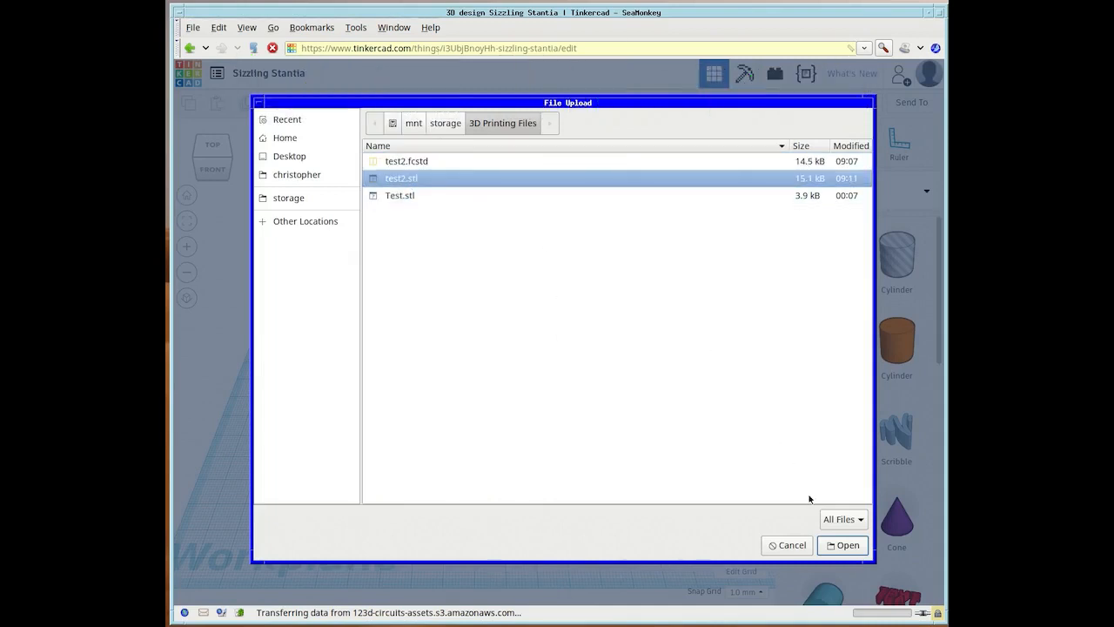
pyautogui.click(841, 544)
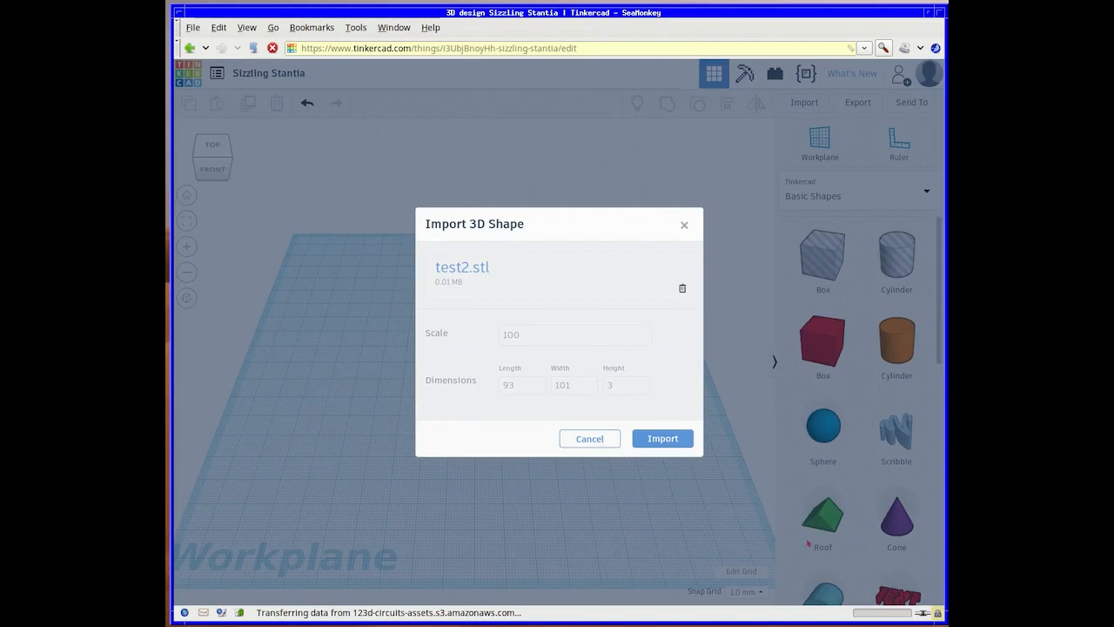
pyautogui.click(661, 437)
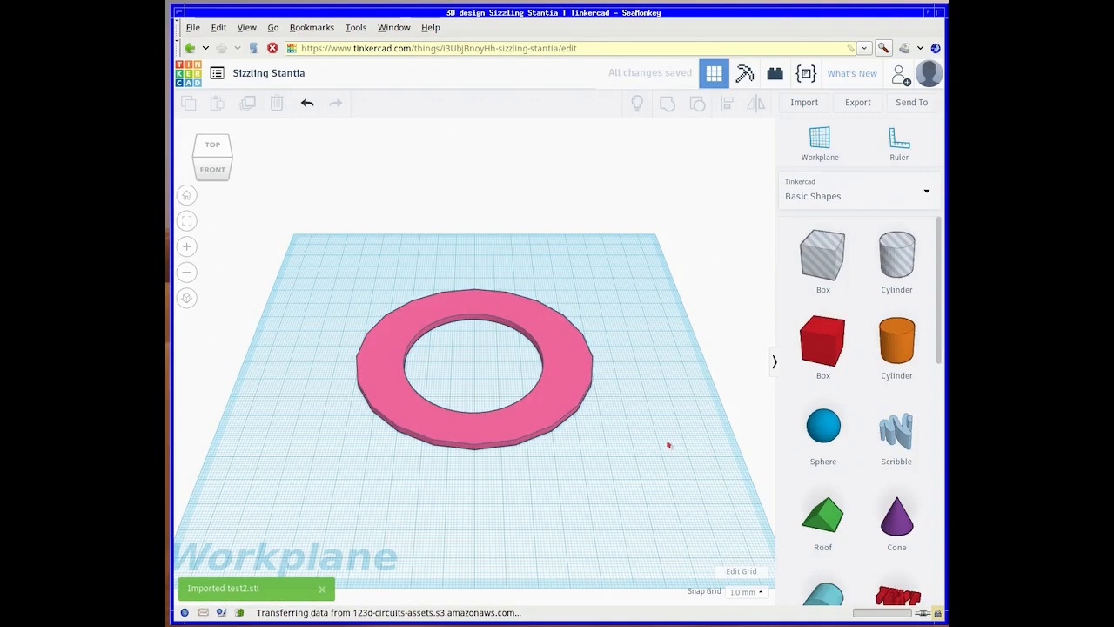
pyautogui.moveTo(640, 471)
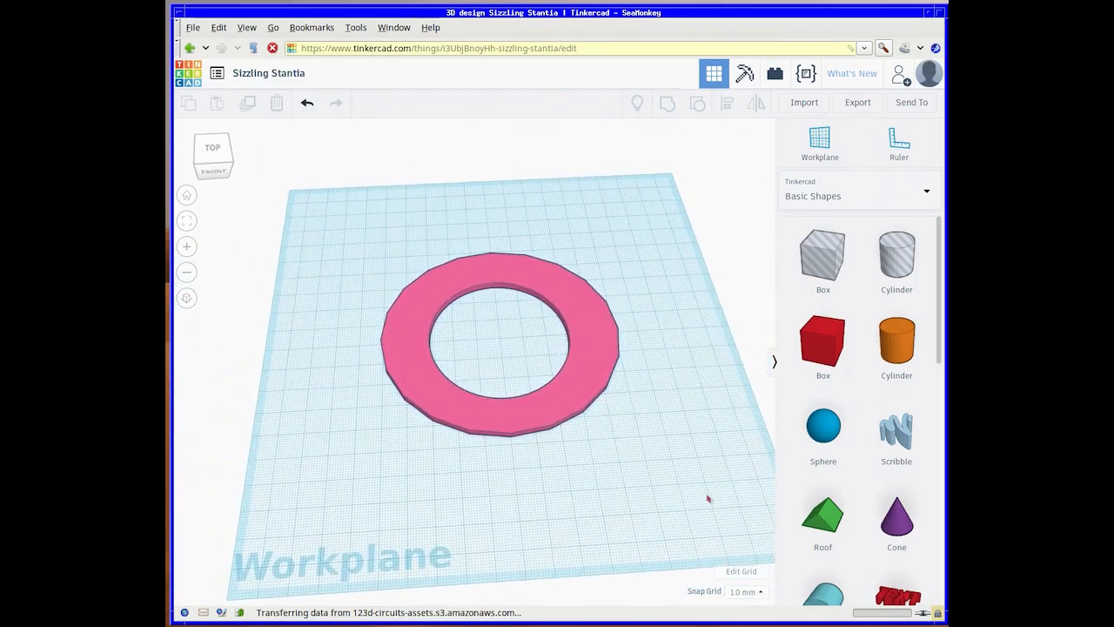
pyautogui.moveTo(912, 102)
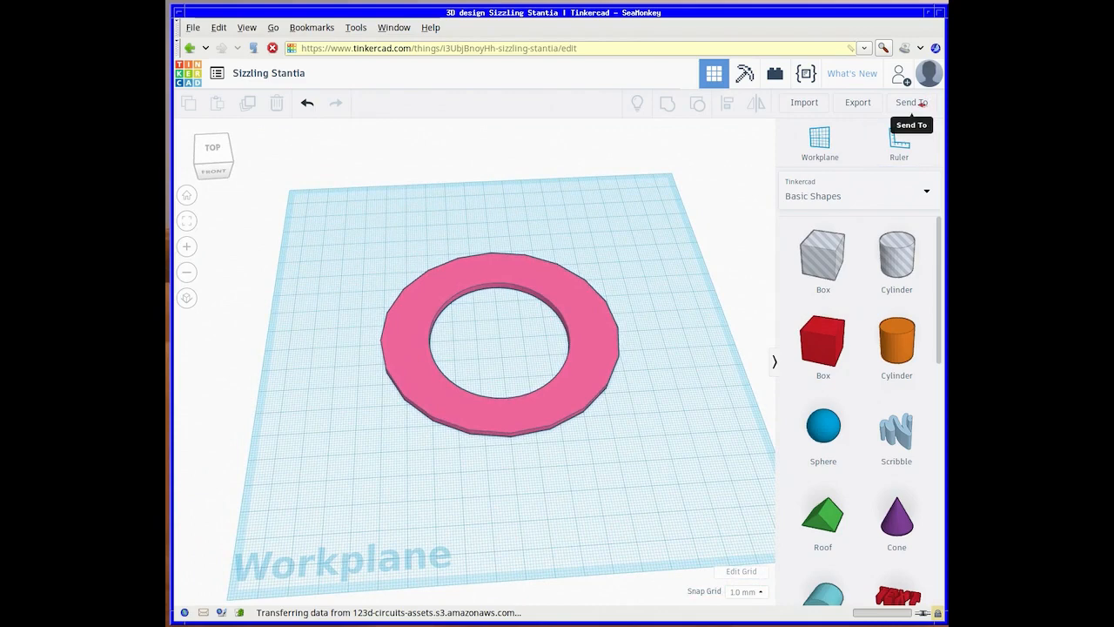
pyautogui.click(912, 102)
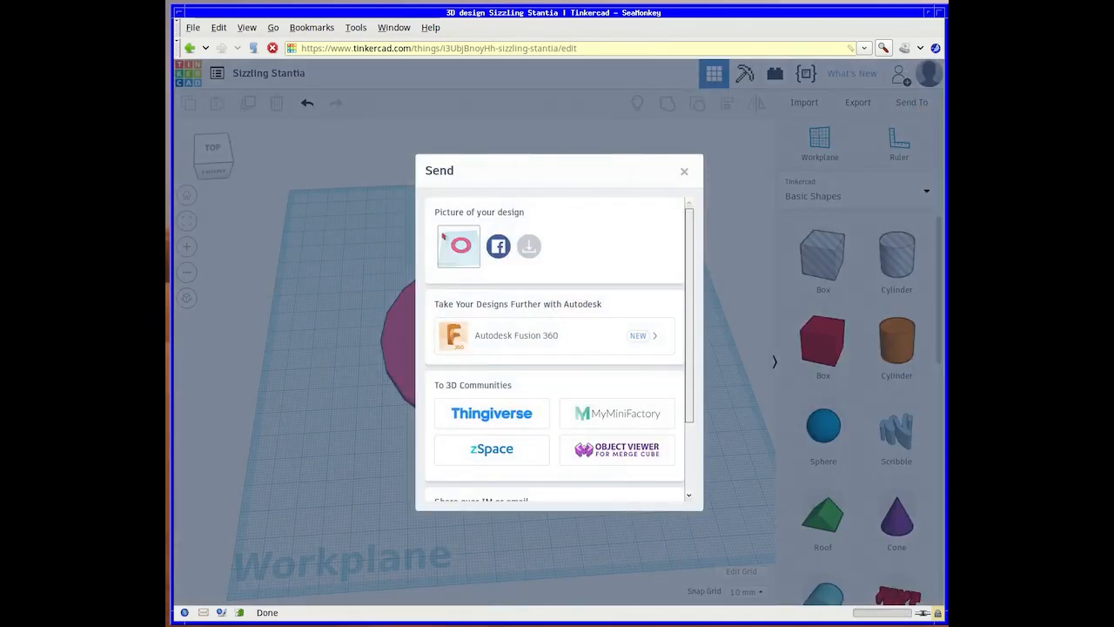
pyautogui.moveTo(530, 246)
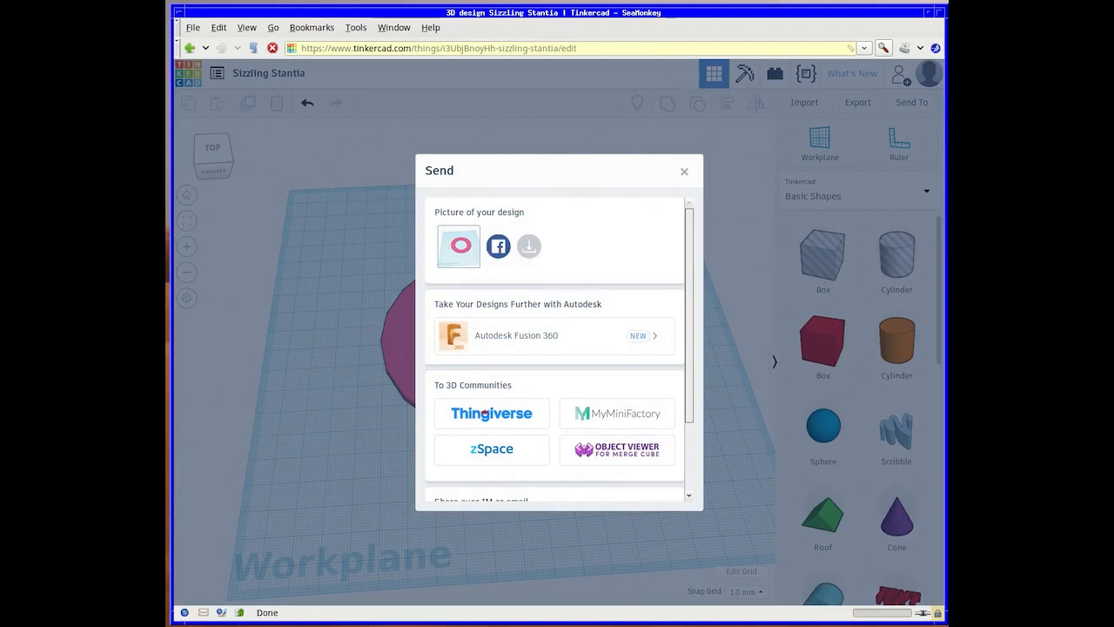
pyautogui.scroll(-3)
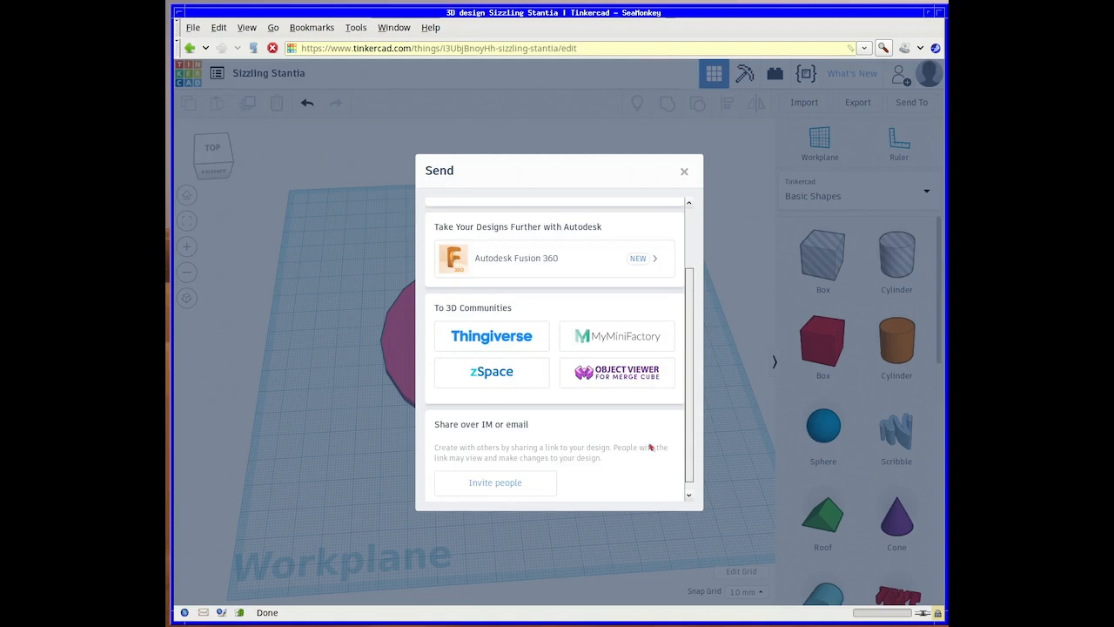
pyautogui.moveTo(621, 434)
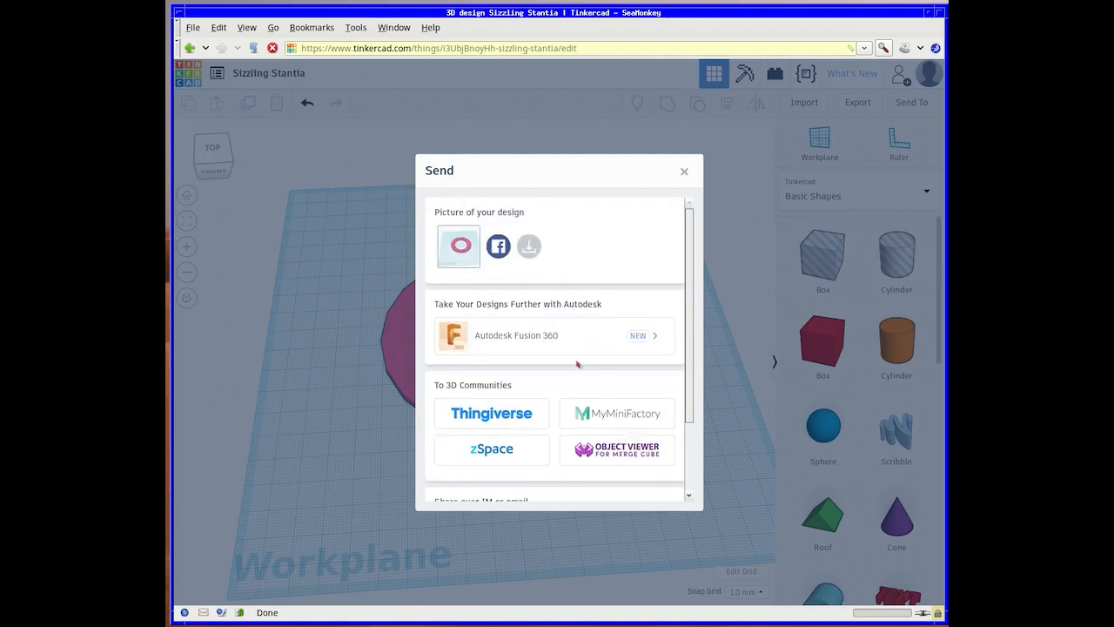
pyautogui.moveTo(622, 158)
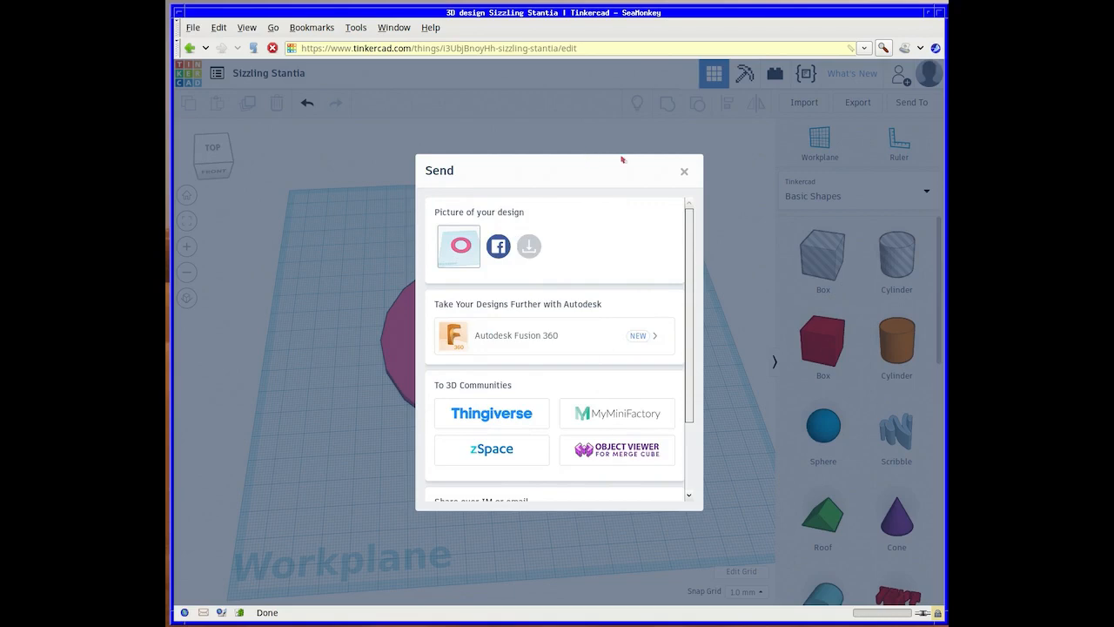
pyautogui.click(684, 171)
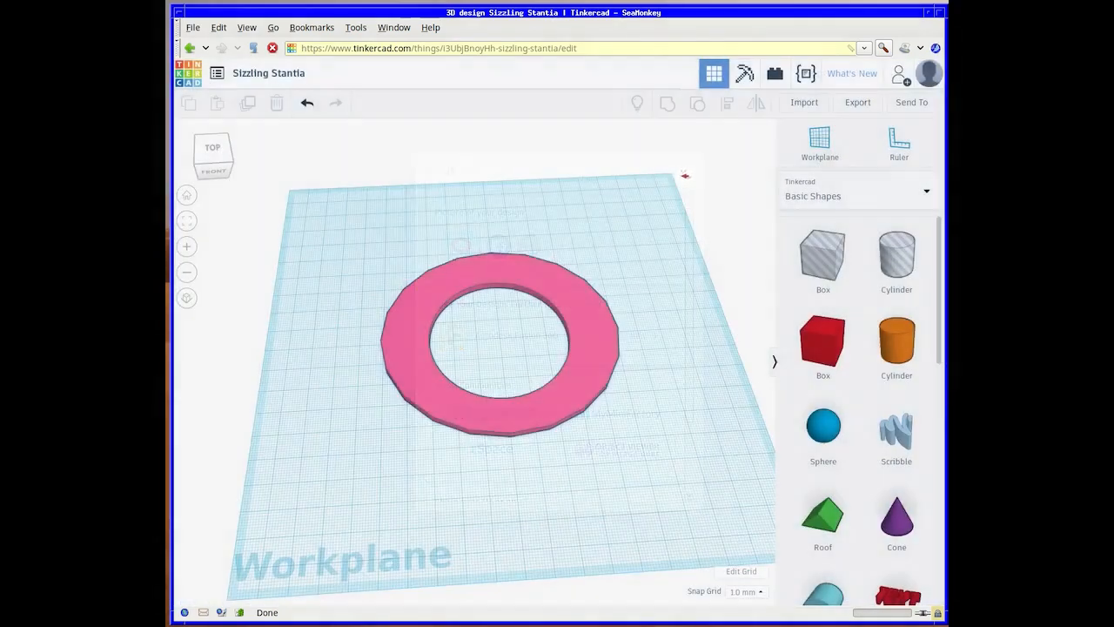